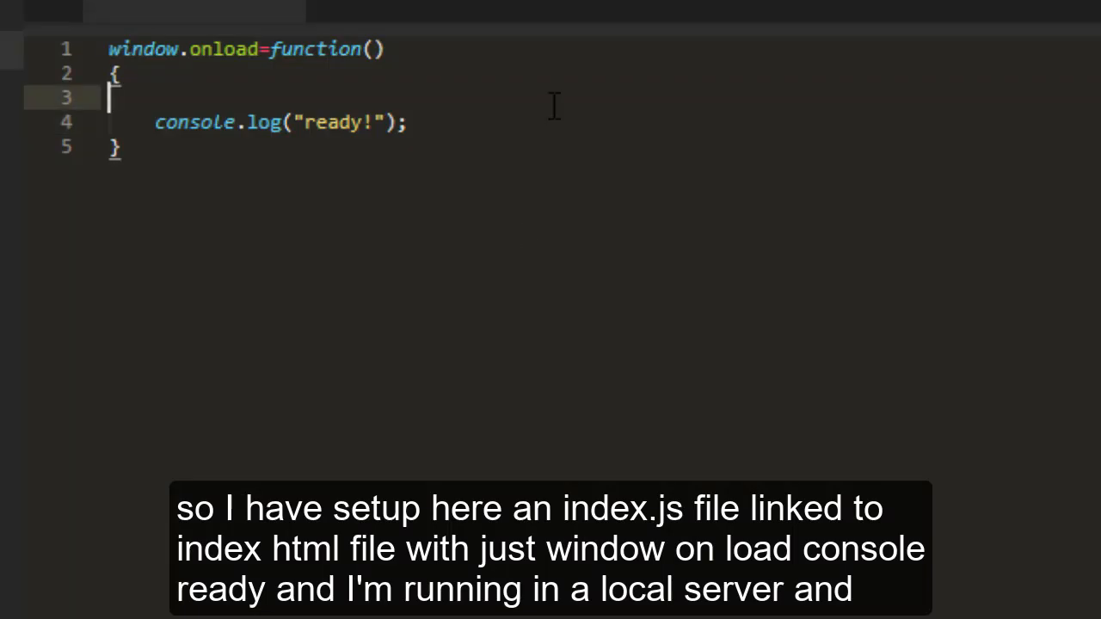
mouse_move(564, 296)
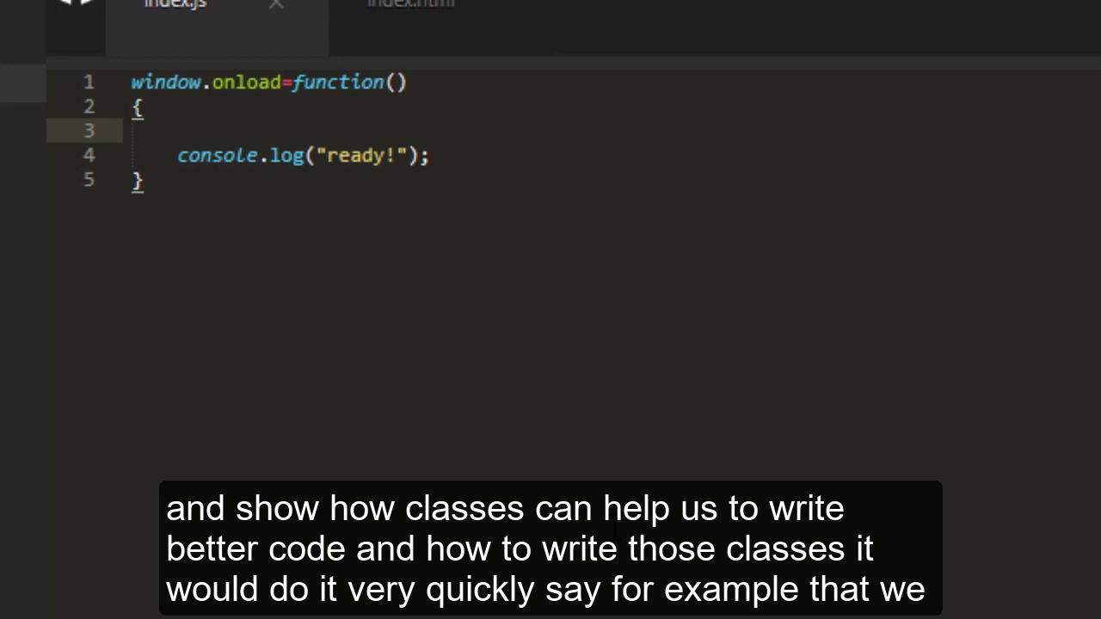
Add a blank line inside the onload function below the ready log
key("enter")
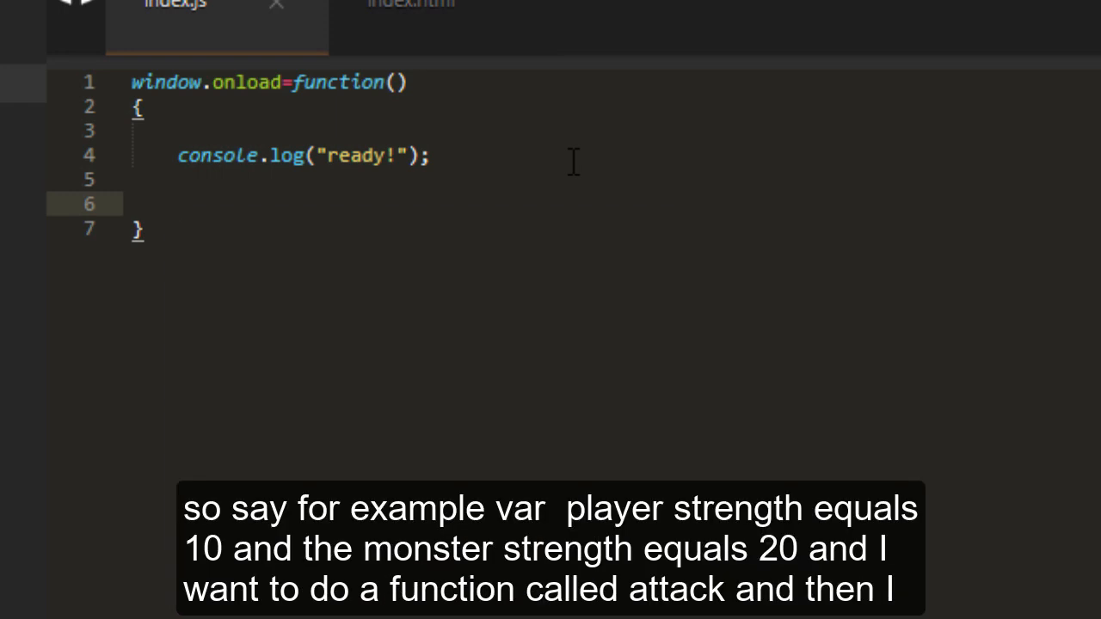
Declare playerStr and monsterStr strength variables (monster strength 20)
type("var")
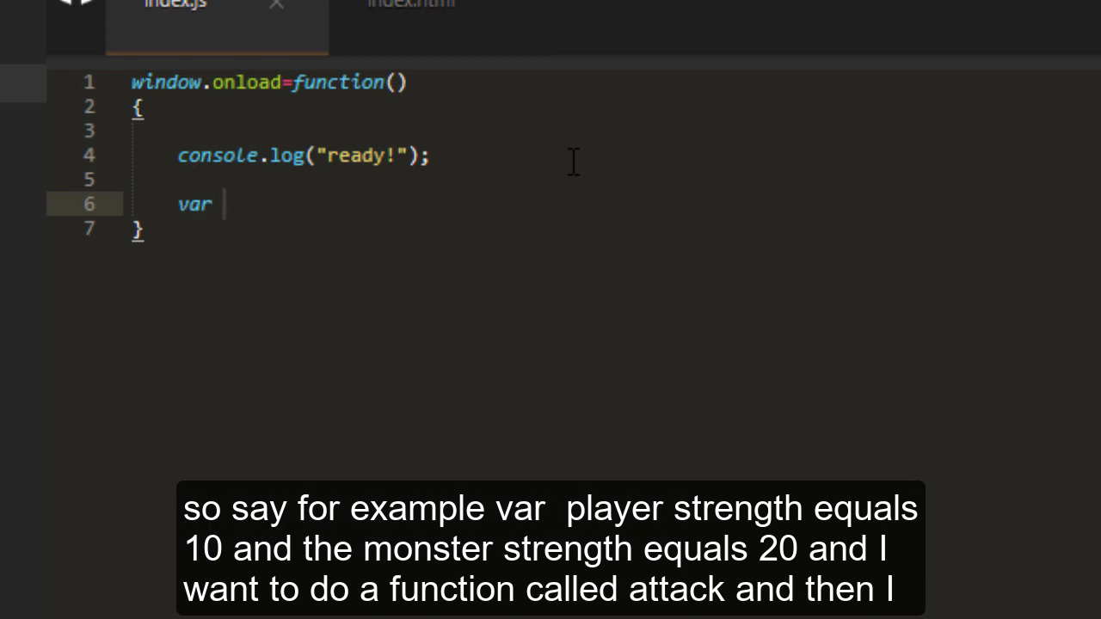
type("playerStr=10;")
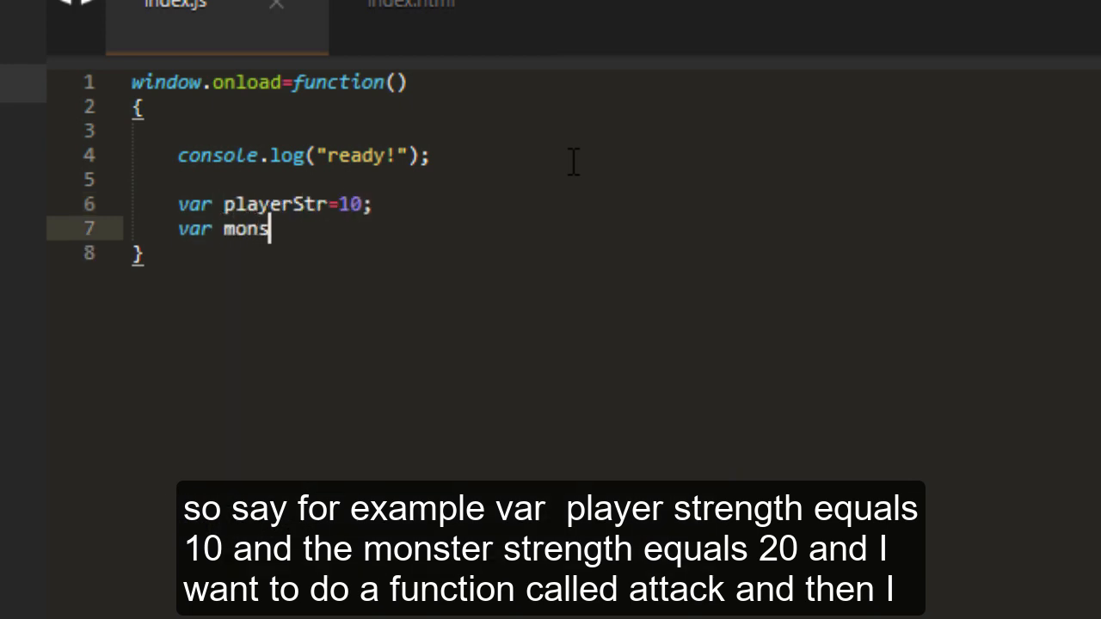
type("terStr=20;")
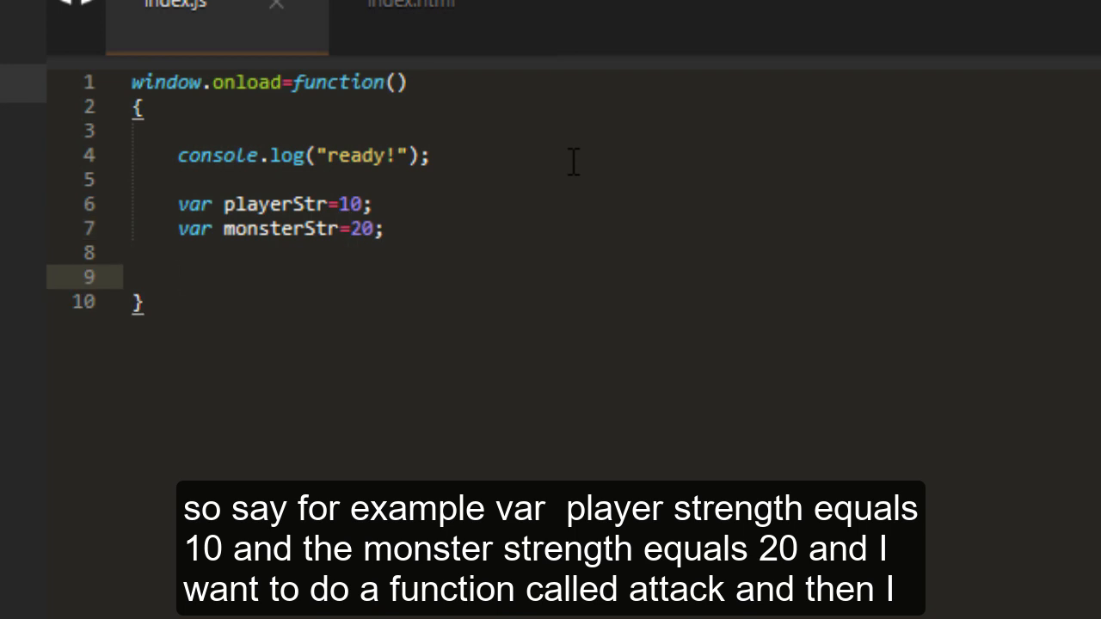
Declare player/monster armor and health variables and an attack(playerStr,monsterStr,playerArmor,monsterArmor) function
type("function attack(p")
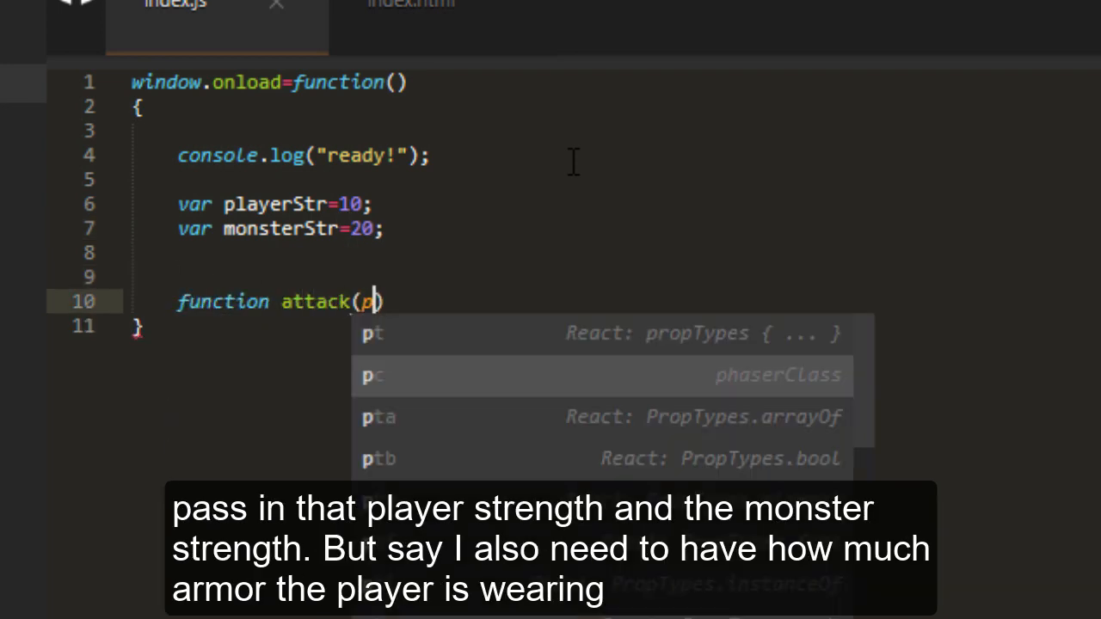
type("layerStr,monsterStr")
type("{")
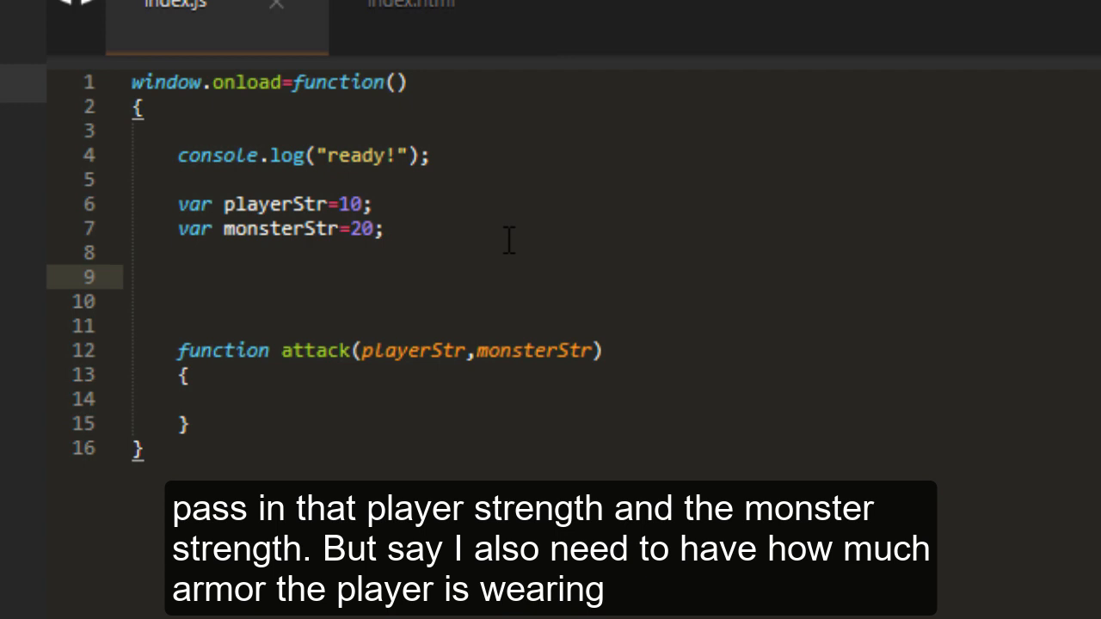
type("var")
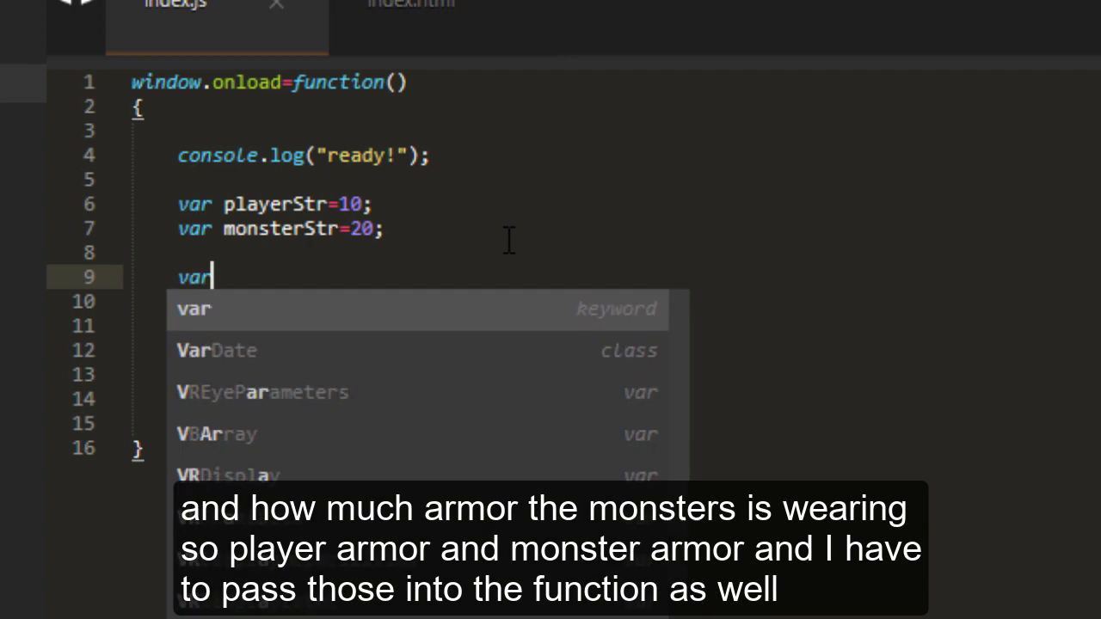
type("playerArmor=5;")
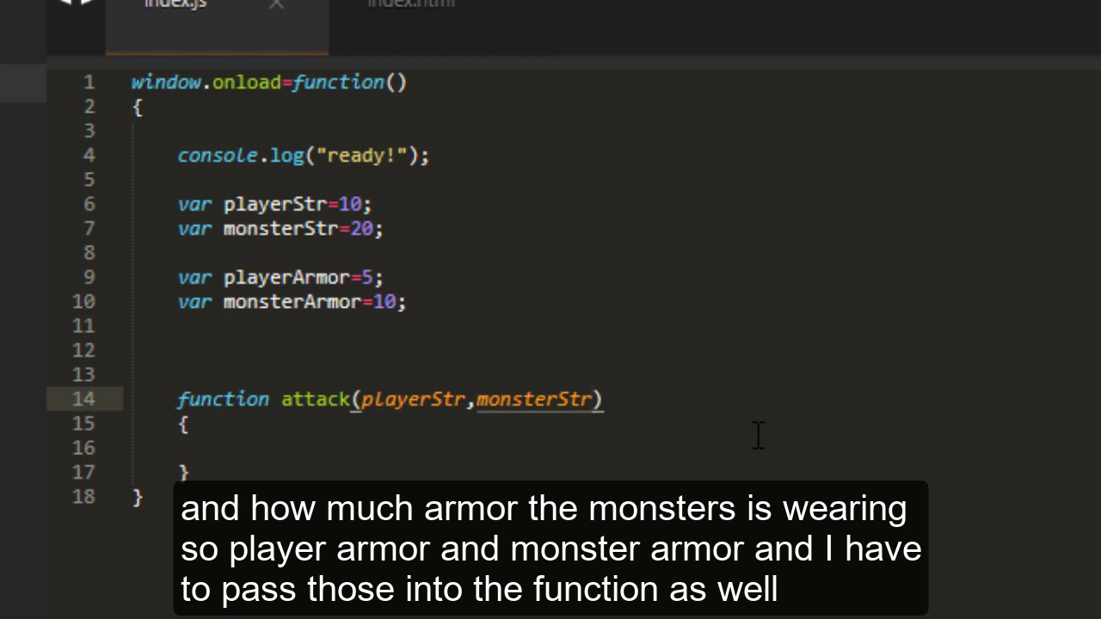
type(",playerArmor,monsterArmor")
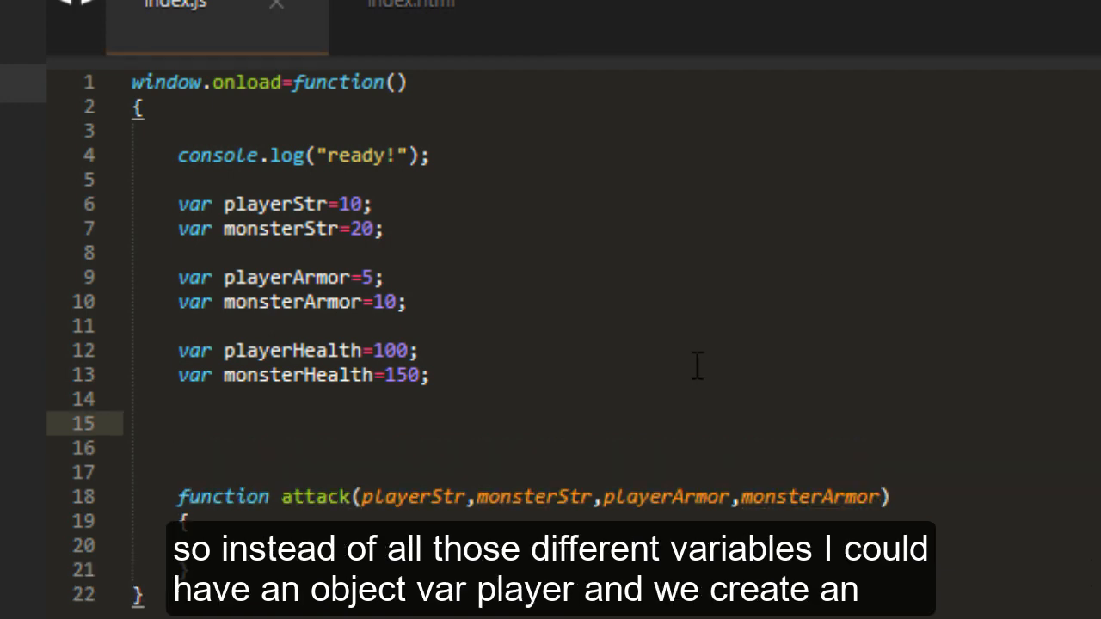
Define player as an object with str 10, armor 5 and health 100
type("var")
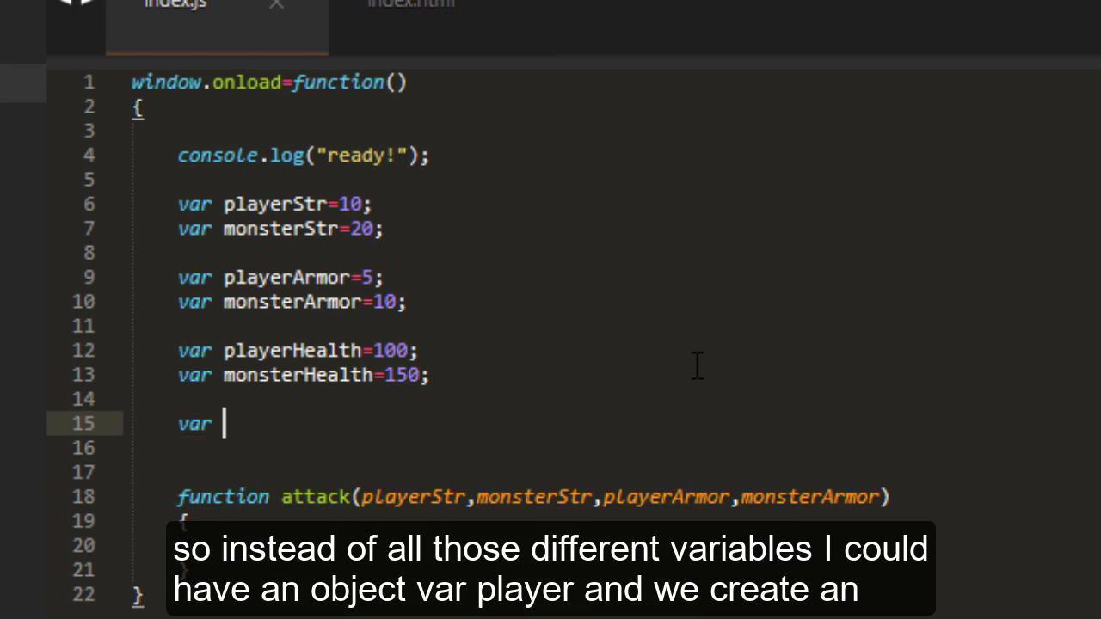
type("player={}")
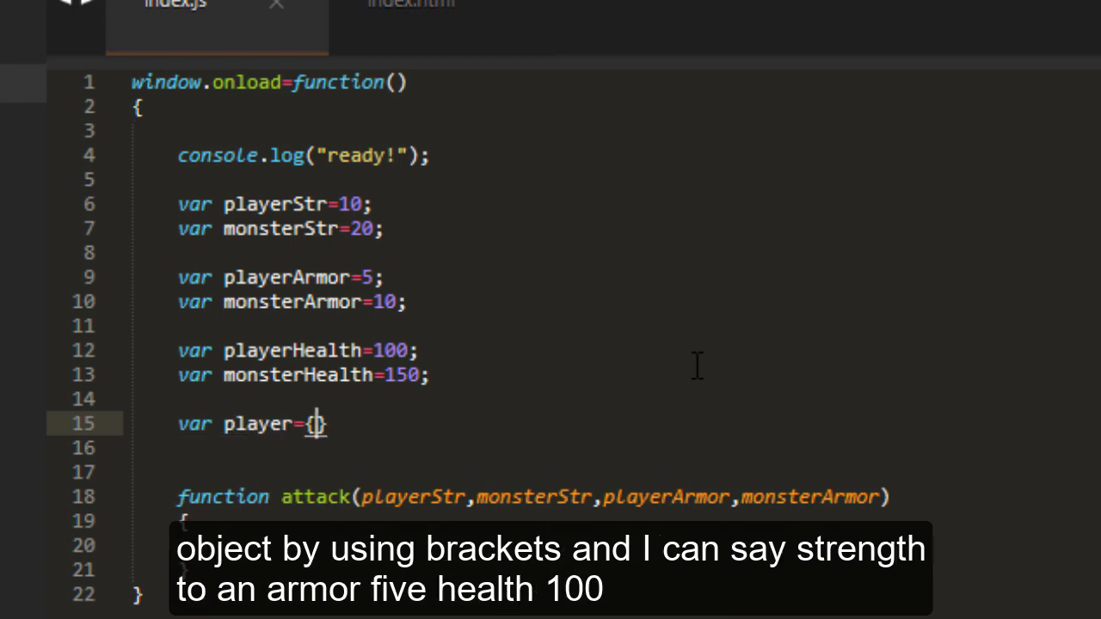
type("str")
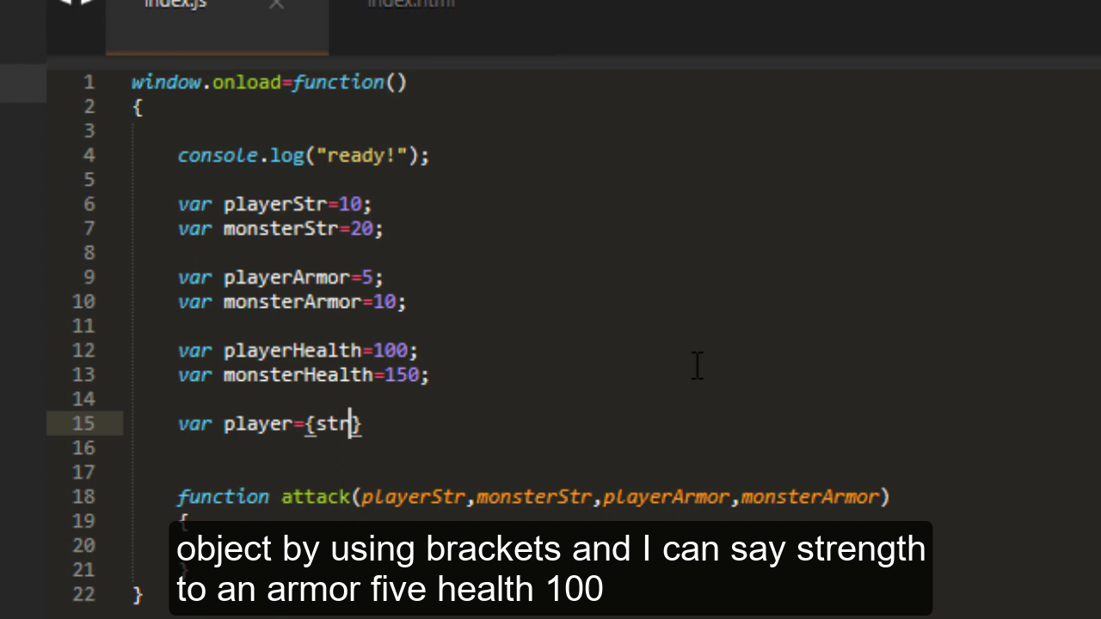
type(":10,armor:")
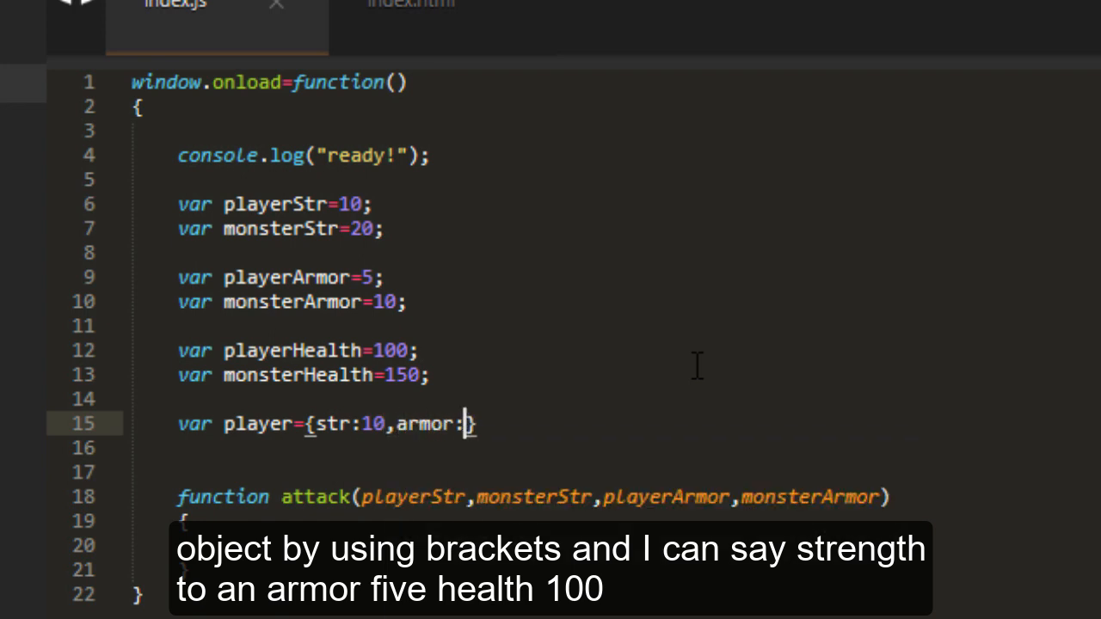
type("5,health:100")
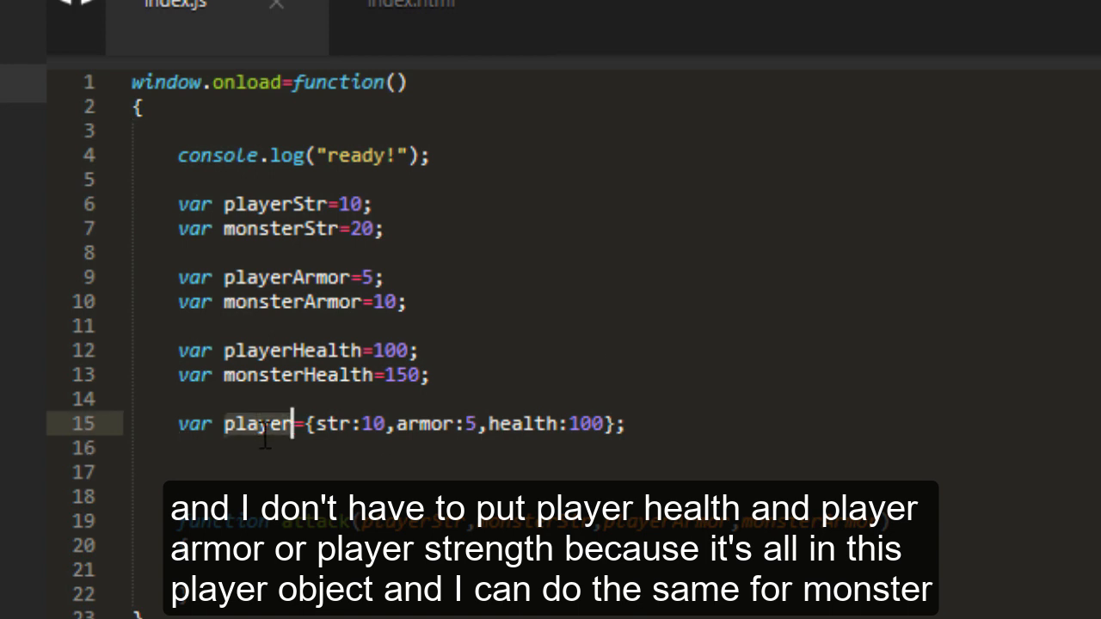
Define monst with str 20, armor 10, health 150, make attack take (player,monst) and remove the old variables
type("var")
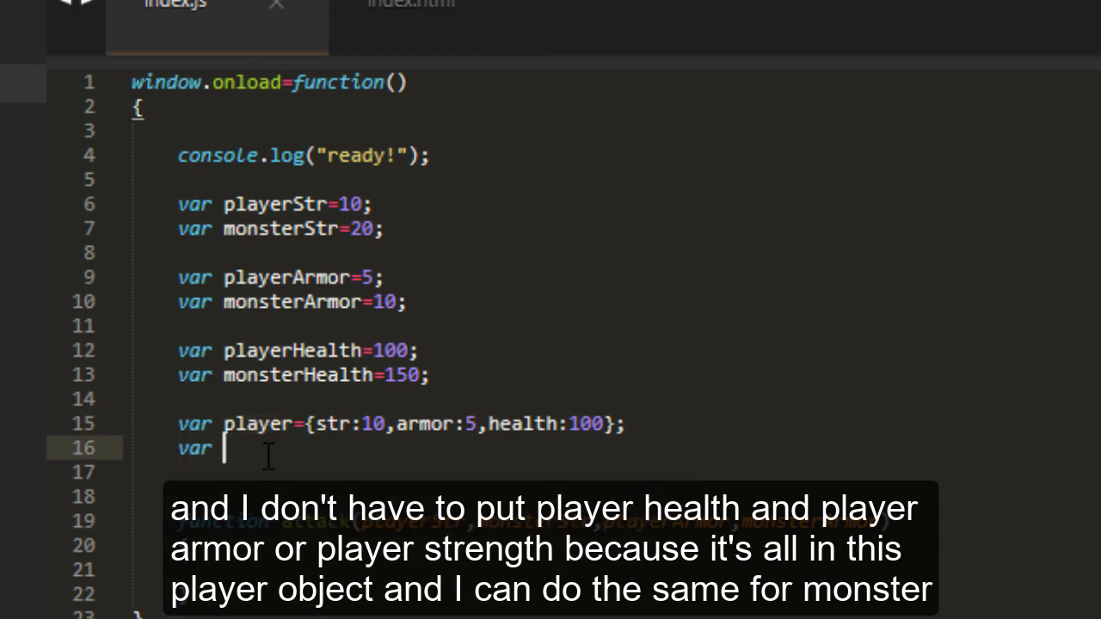
type("monst={str:20,armor:10,health:150};")
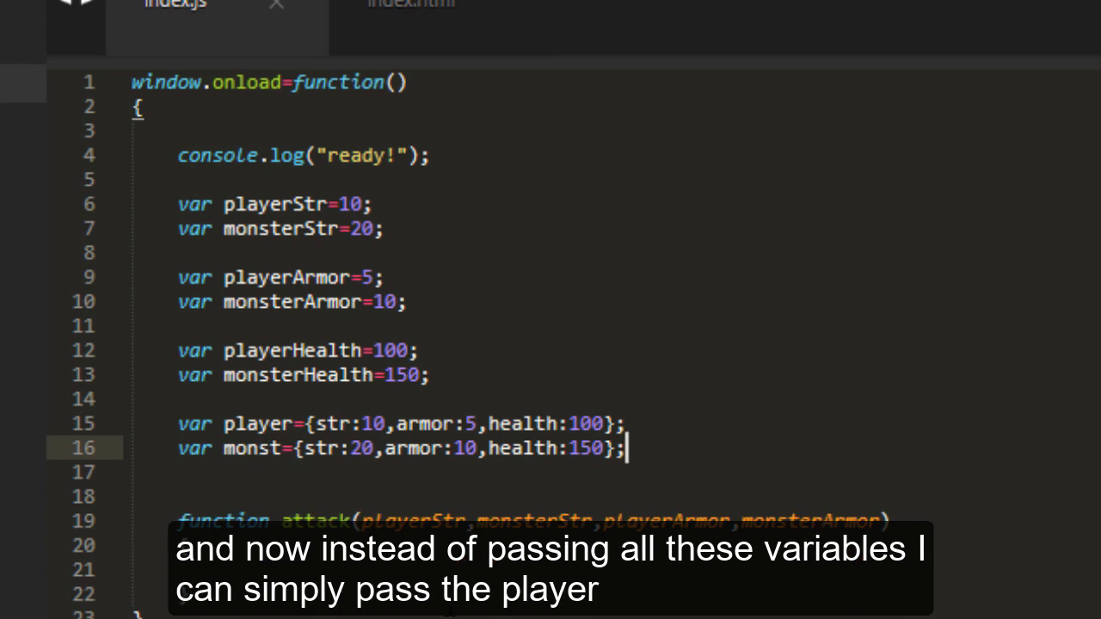
left_click(395, 519)
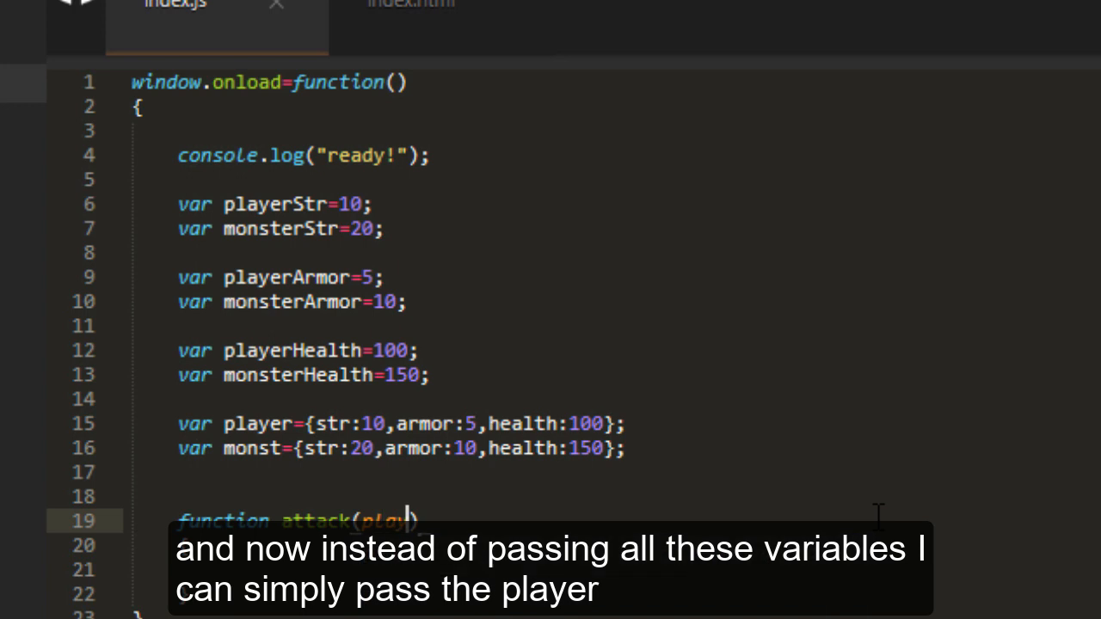
left_click_drag(178, 203, 427, 375)
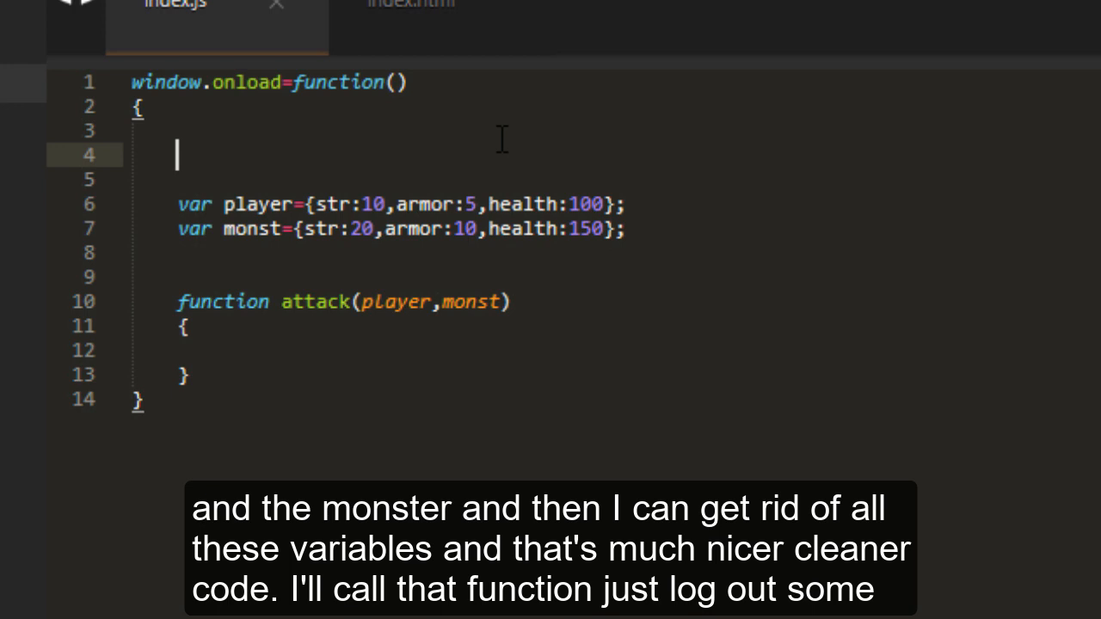
Call attack(player,monst) and log the player inside attack, checking the browser console output
type("attack(player,monst);")
left_click(614, 349)
type("console")
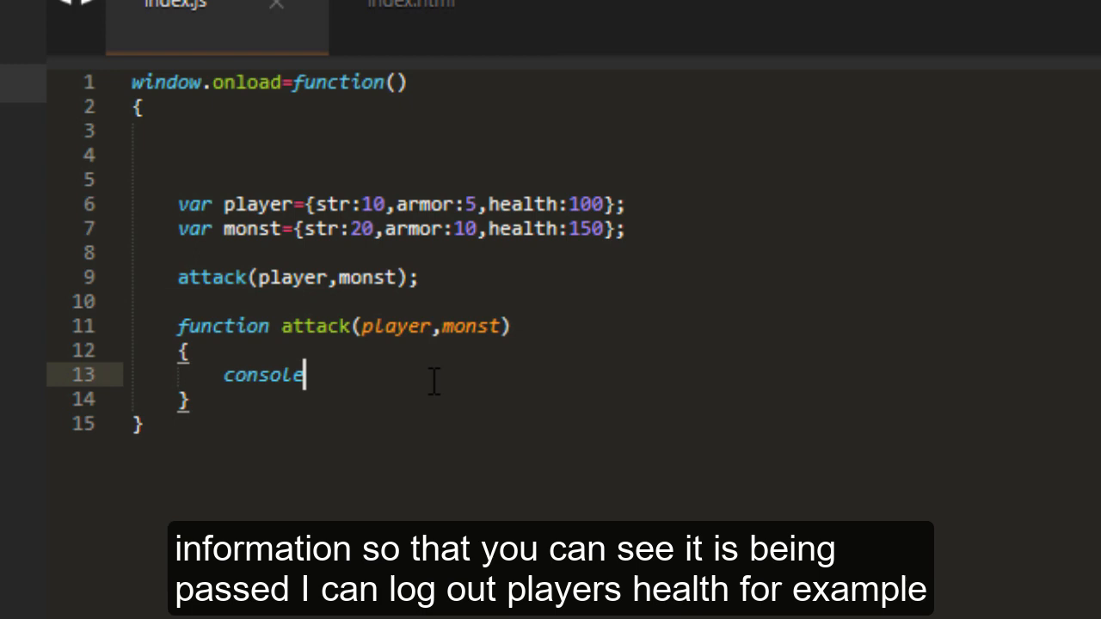
type(".log(player")
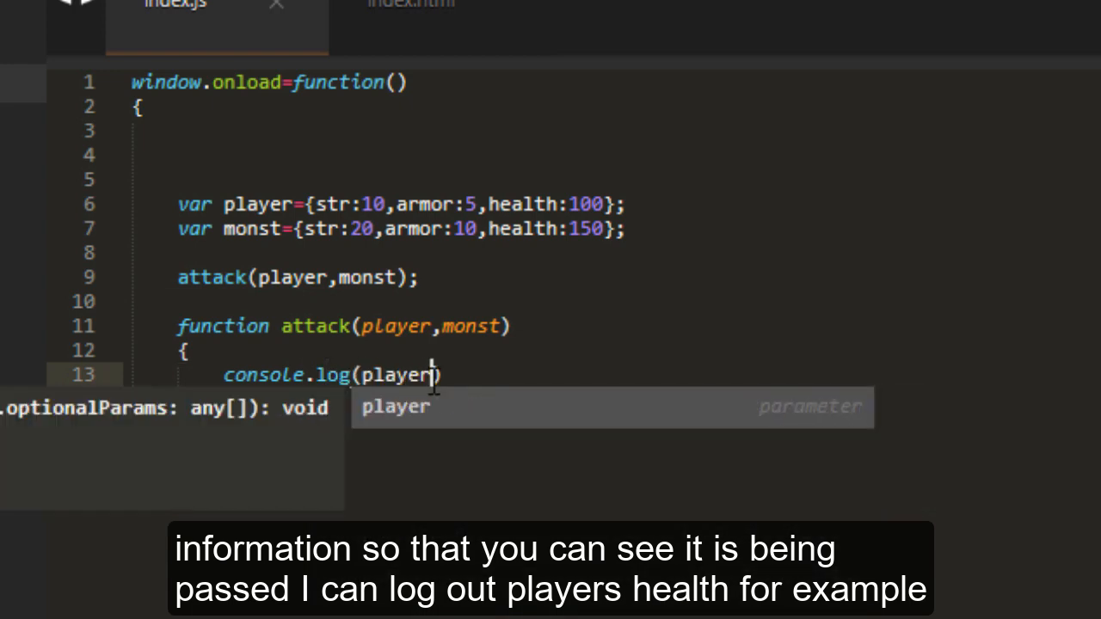
type(".health);")
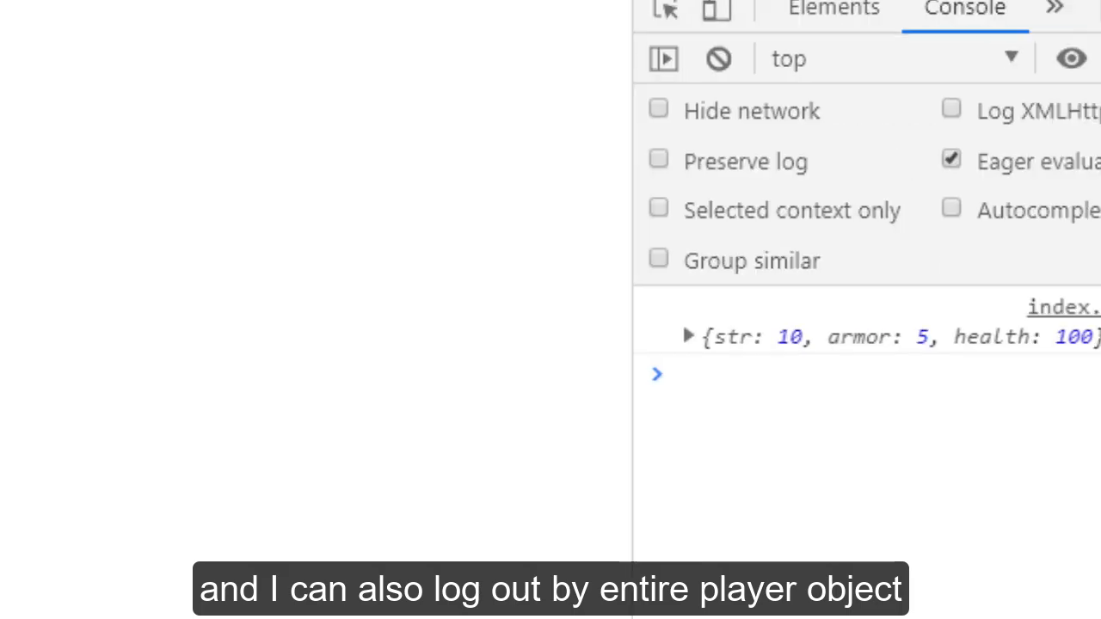
left_click(688, 336)
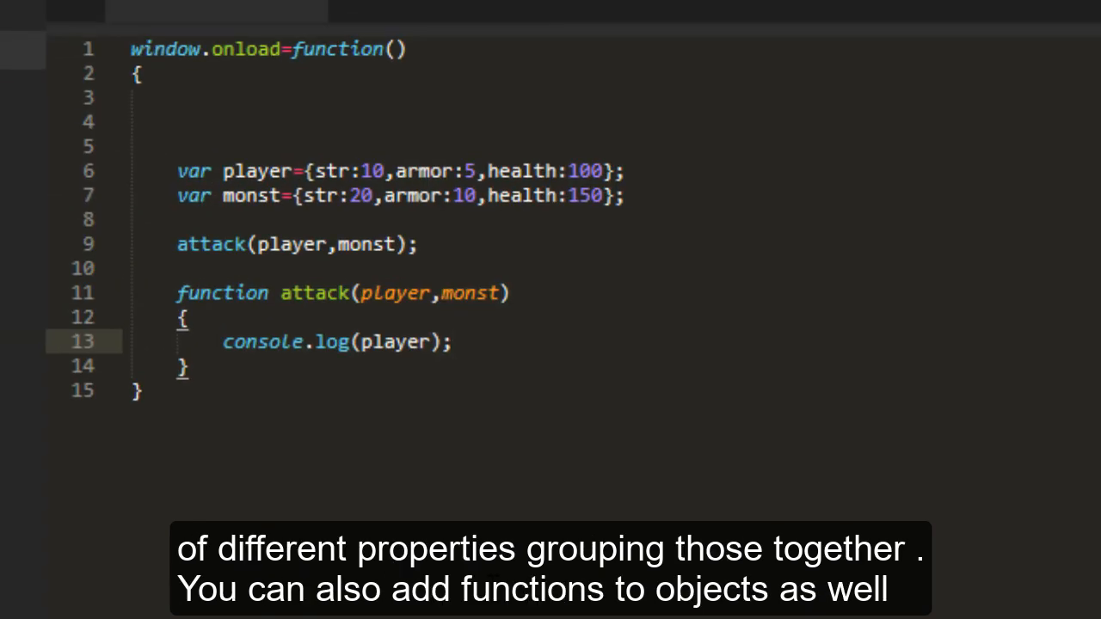
Give player a doSomething function logging "I will do something" and comment out the attack call
key("Return")
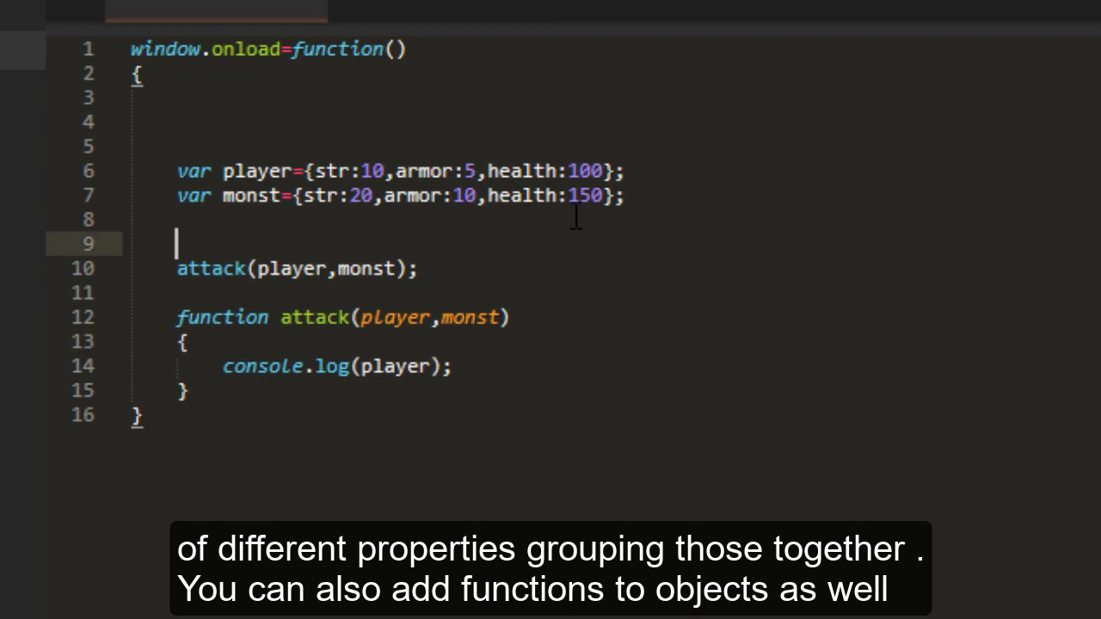
type("player.doSomething=function(")
type("console.log(\"I will do something\");")
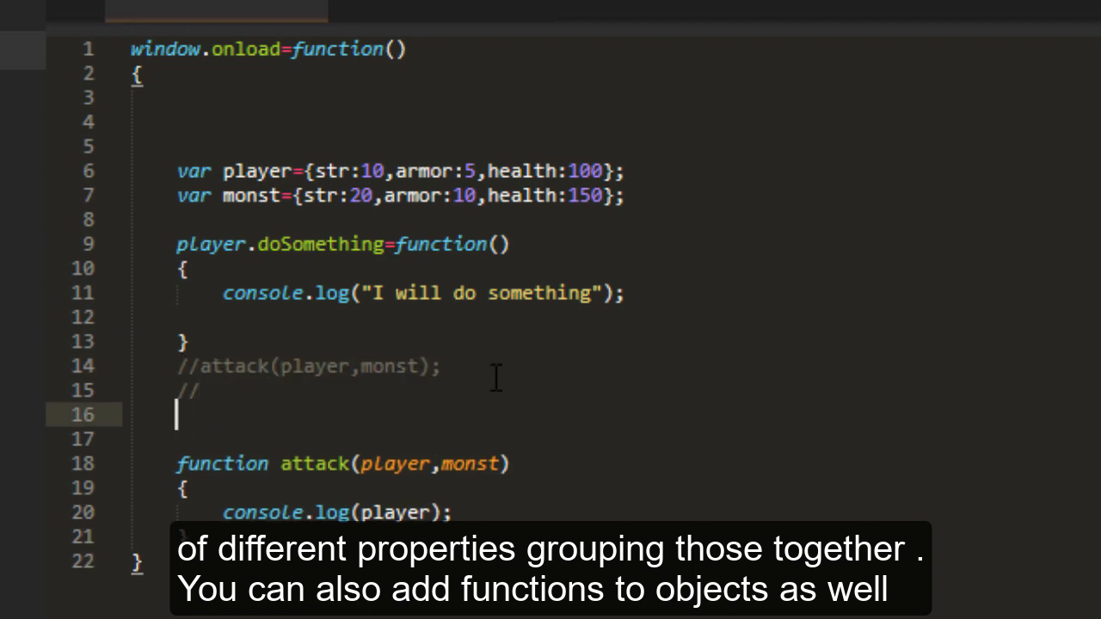
type("pl")
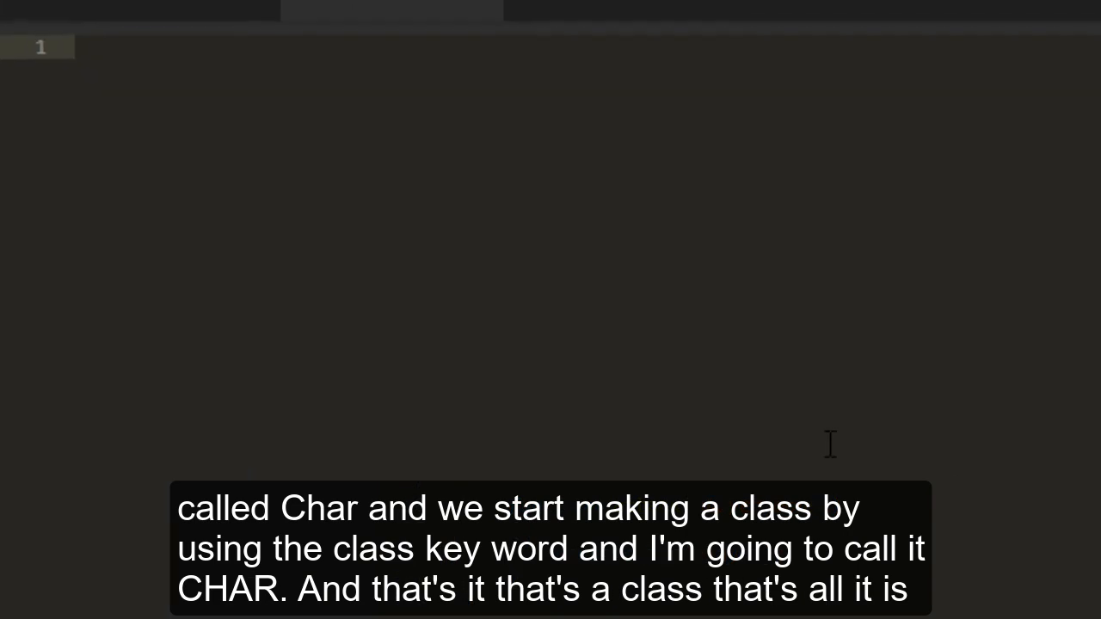
Define class Char whose constructor logs "I am new!" in the new file
type("class")
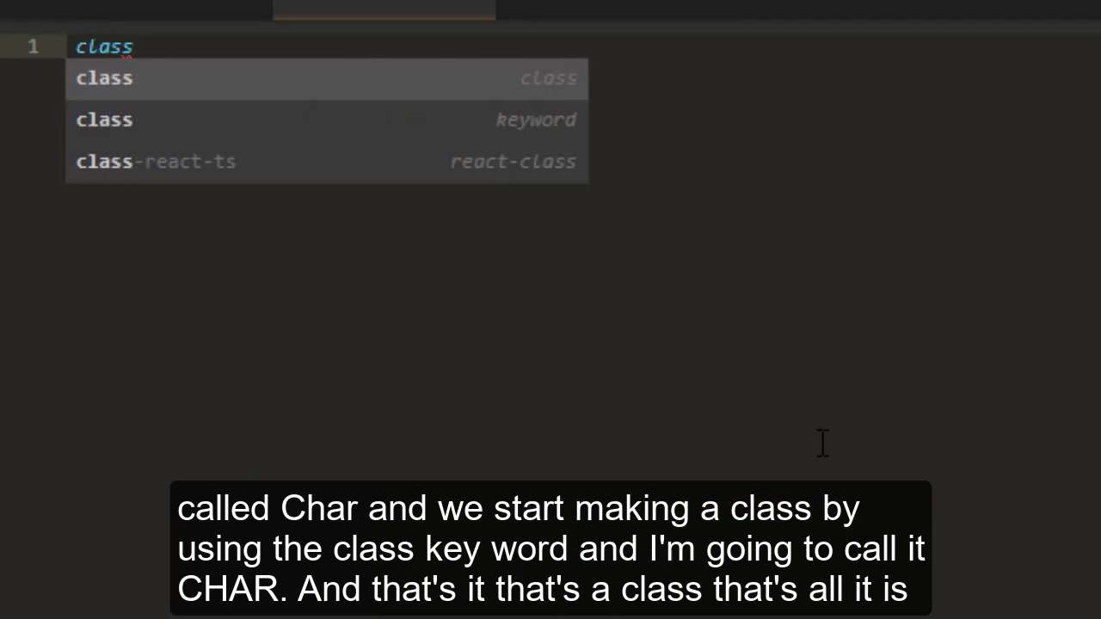
type("Char")
type("{")
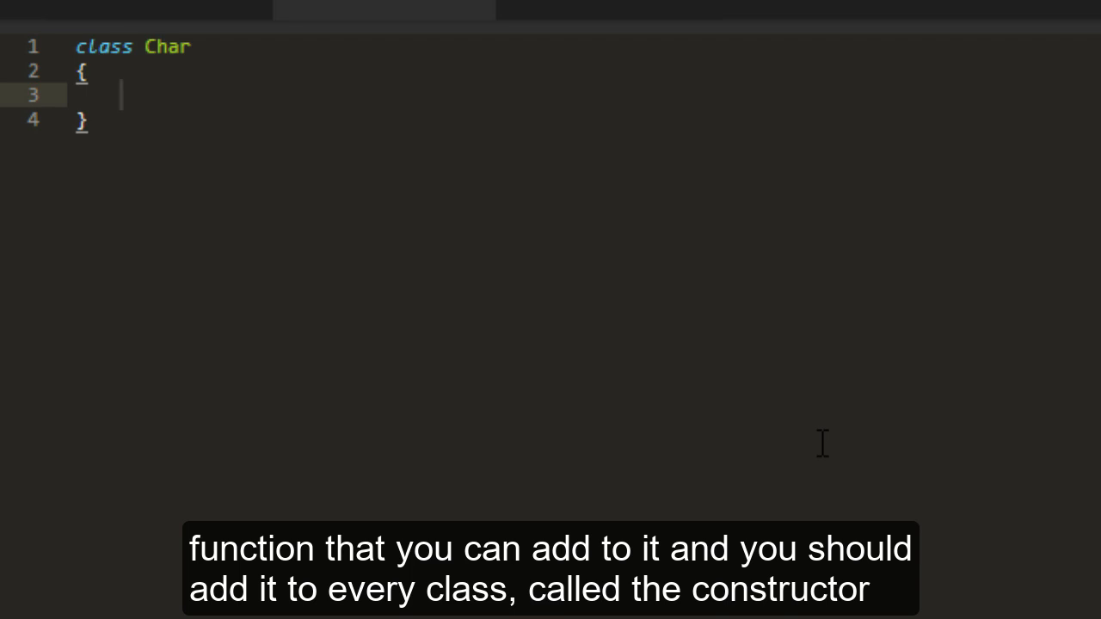
type("constructor(")
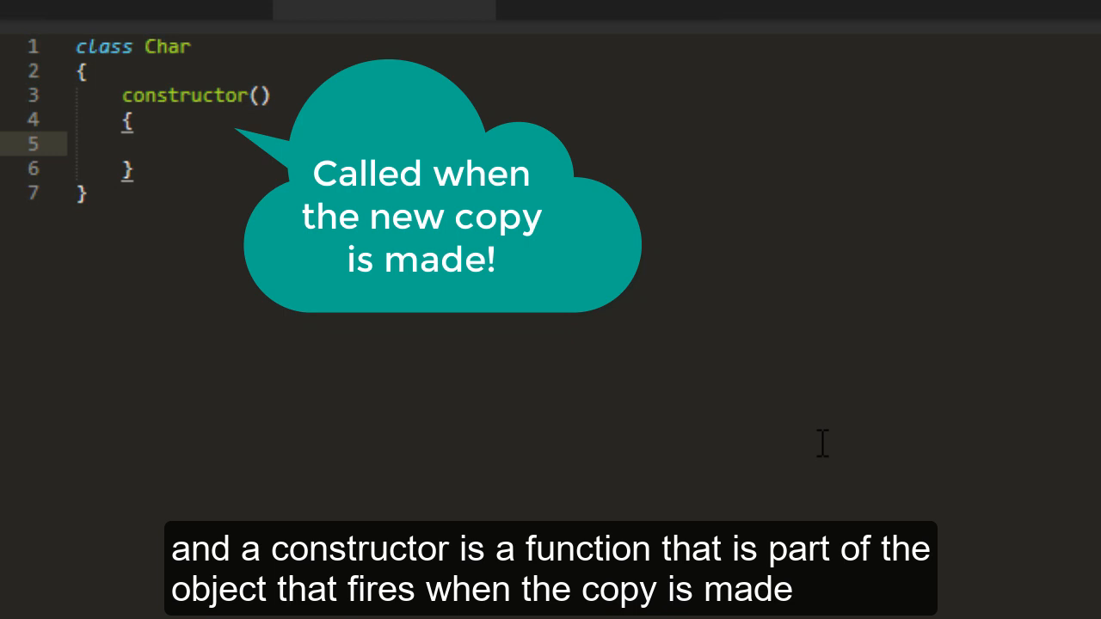
type("console.log(\"I am")
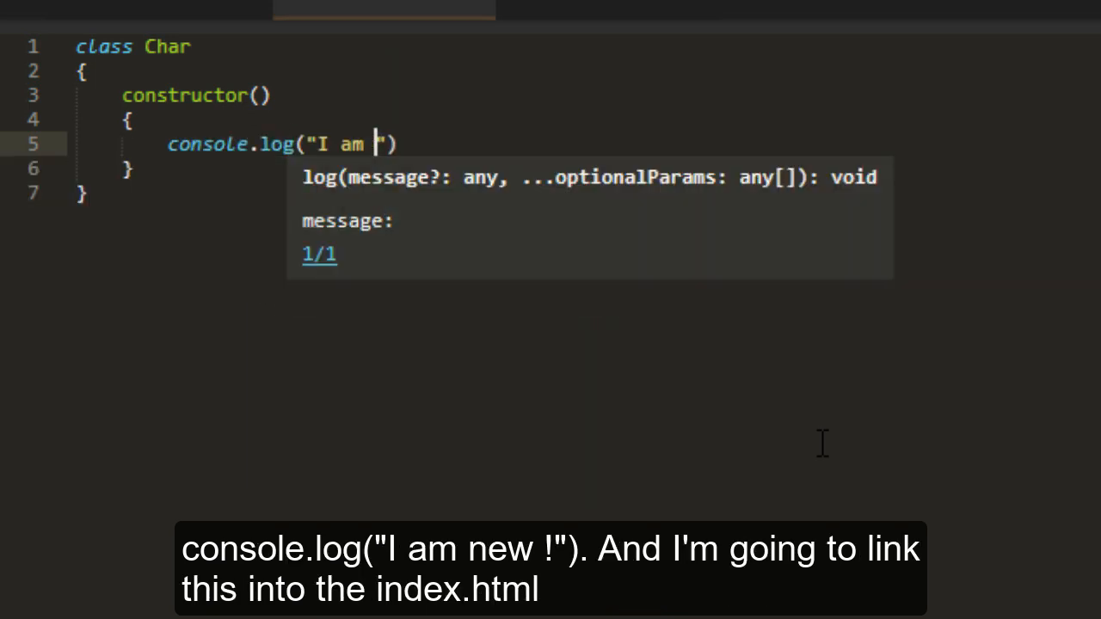
type("new!\");")
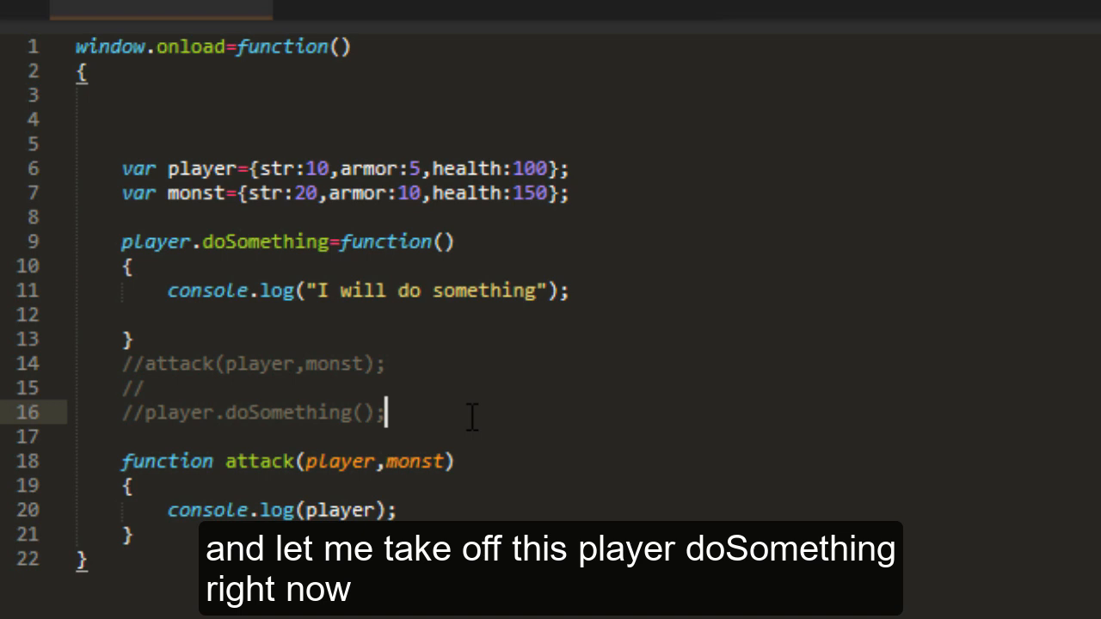
Create player in index.js with var player=new Char();
type("var player=new")
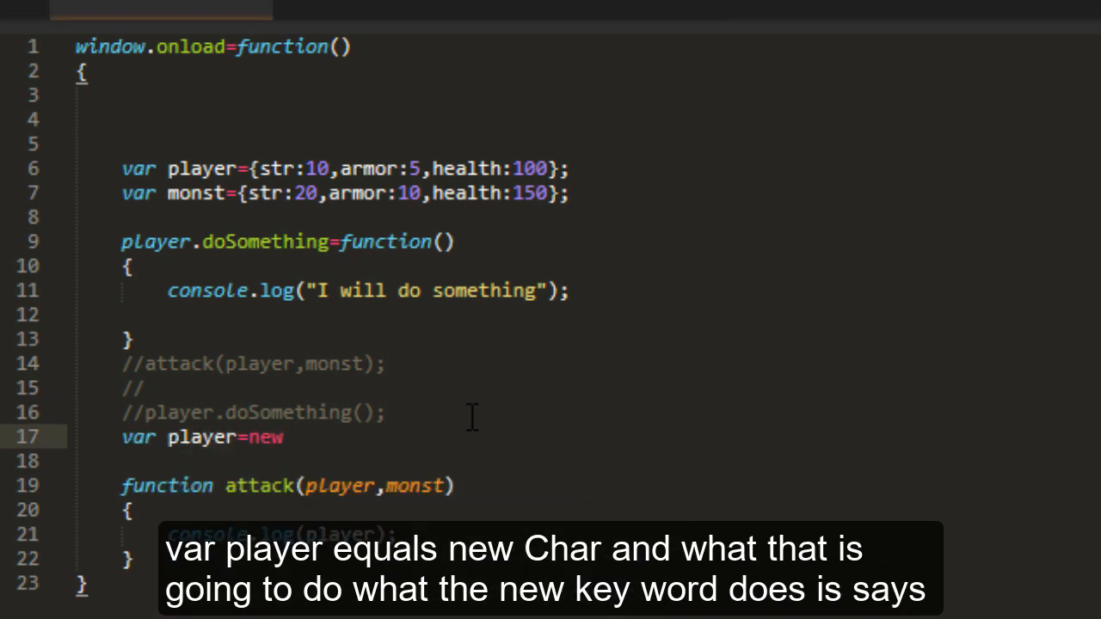
type("Char();")
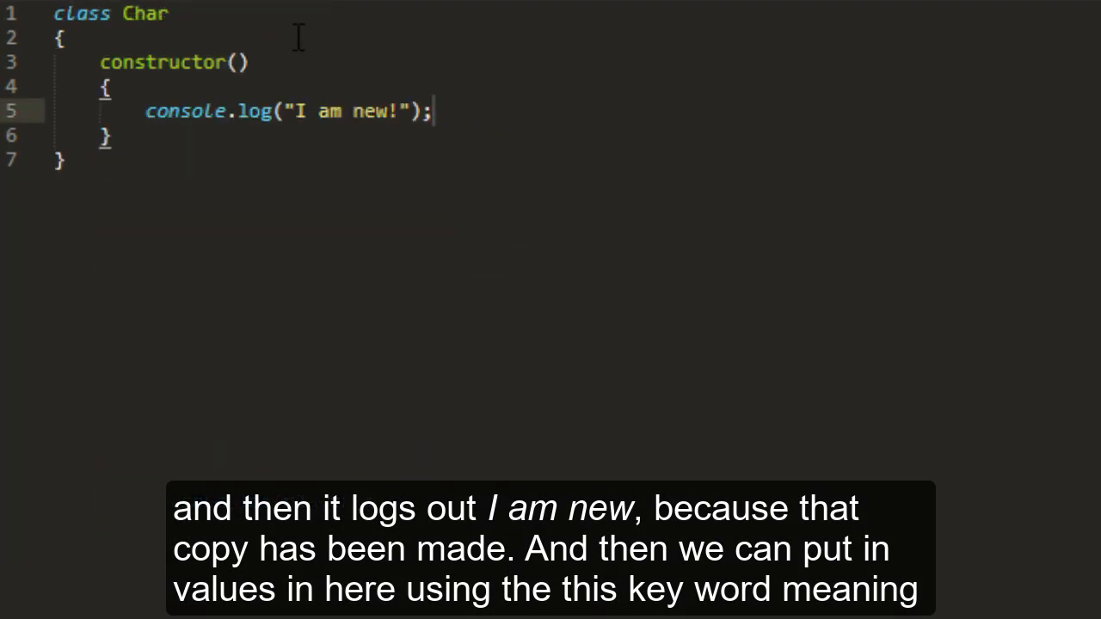
mouse_move(502, 124)
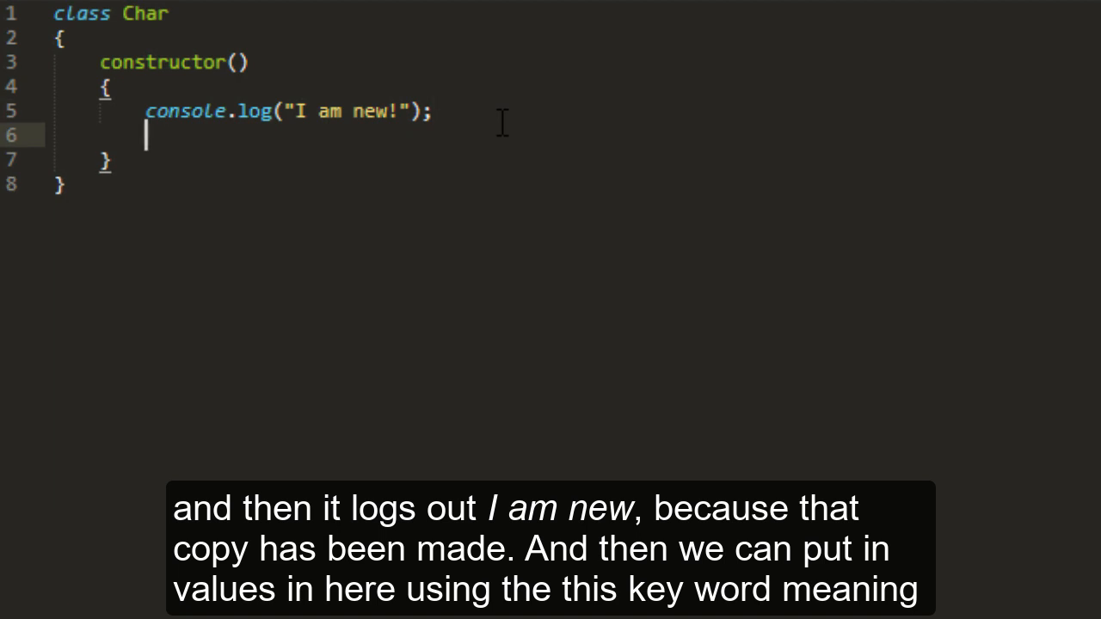
Set this.str=10, this.armor=5 and this.health=100 in the Char constructor
type("this.")
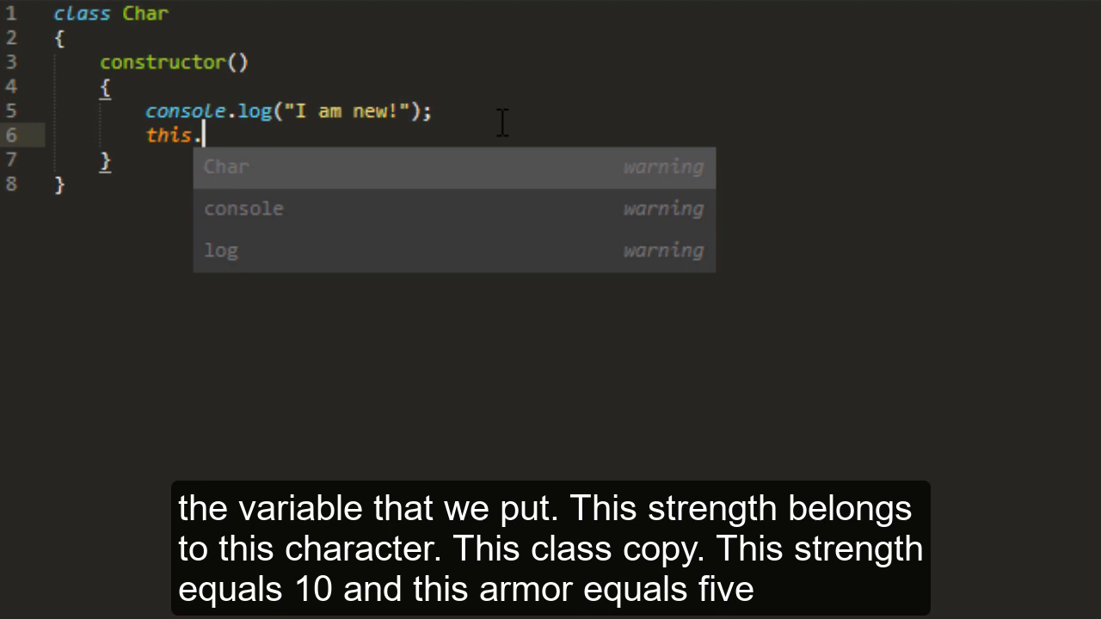
type("str")
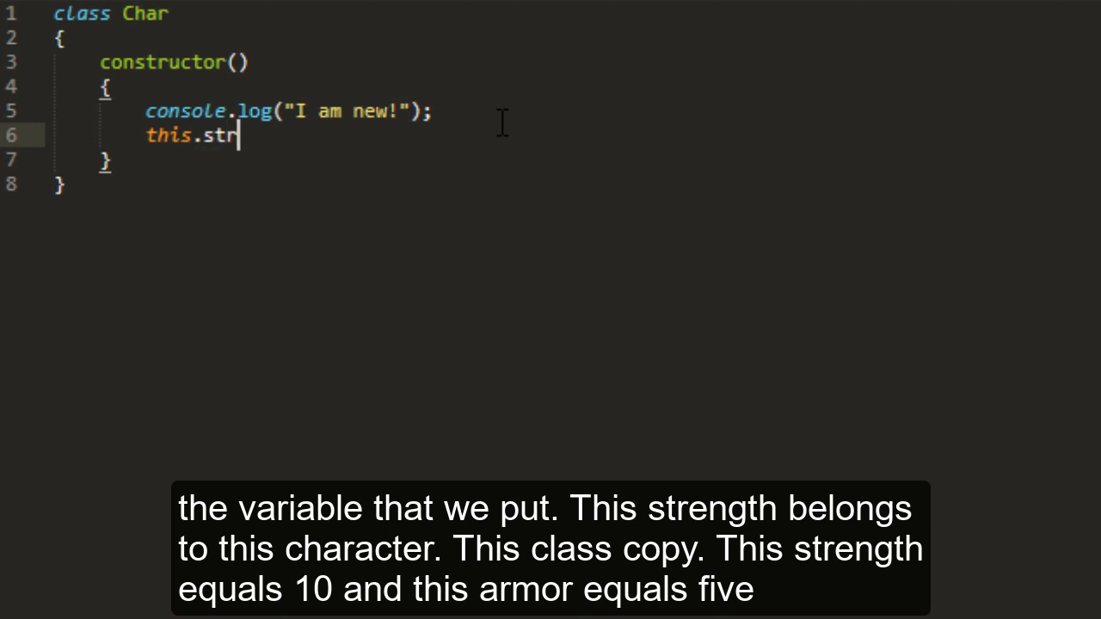
mouse_move(423, 176)
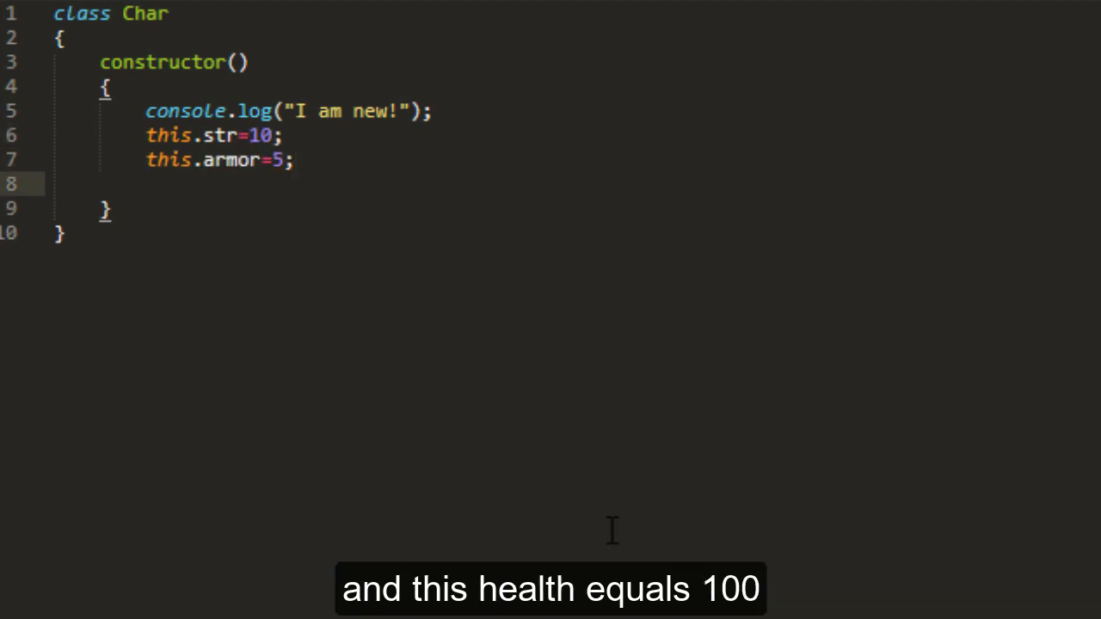
type("this.health=100")
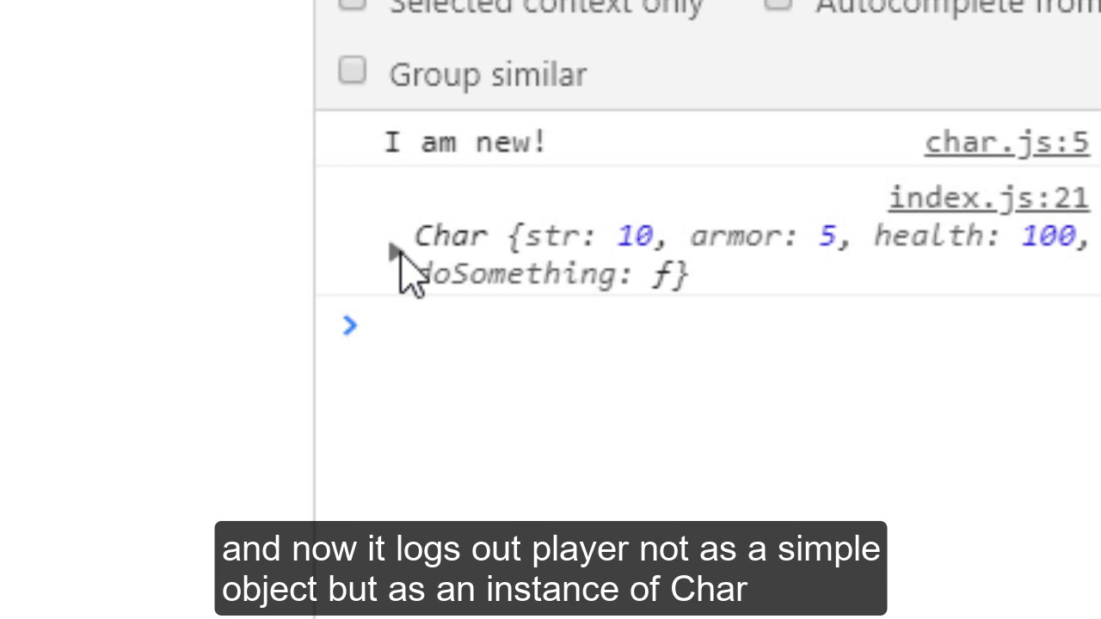
mouse_move(447, 249)
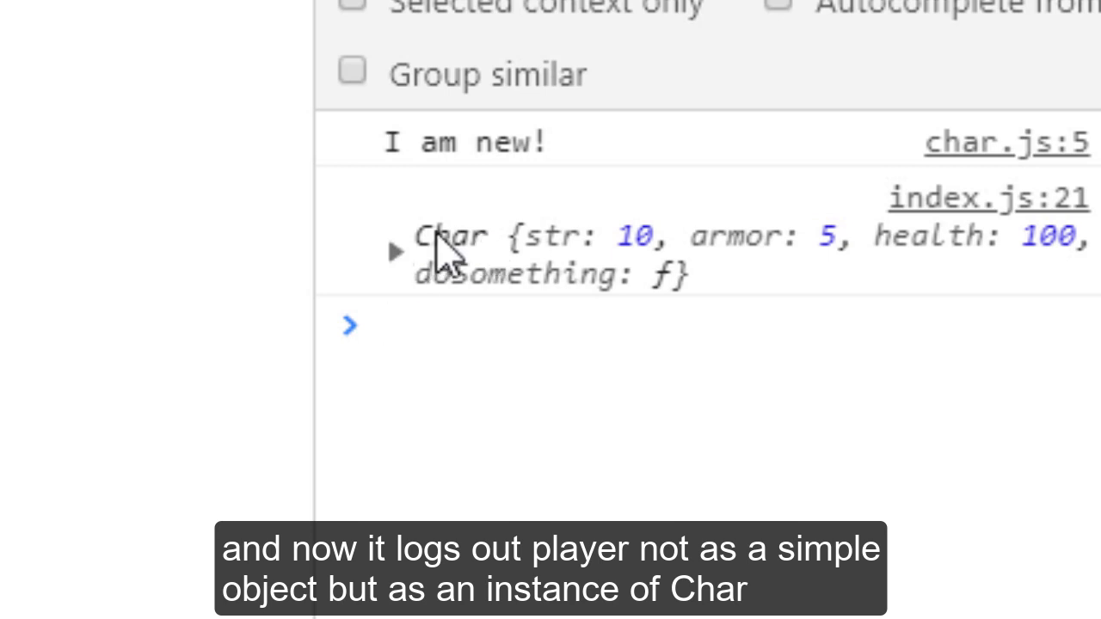
mouse_move(444, 284)
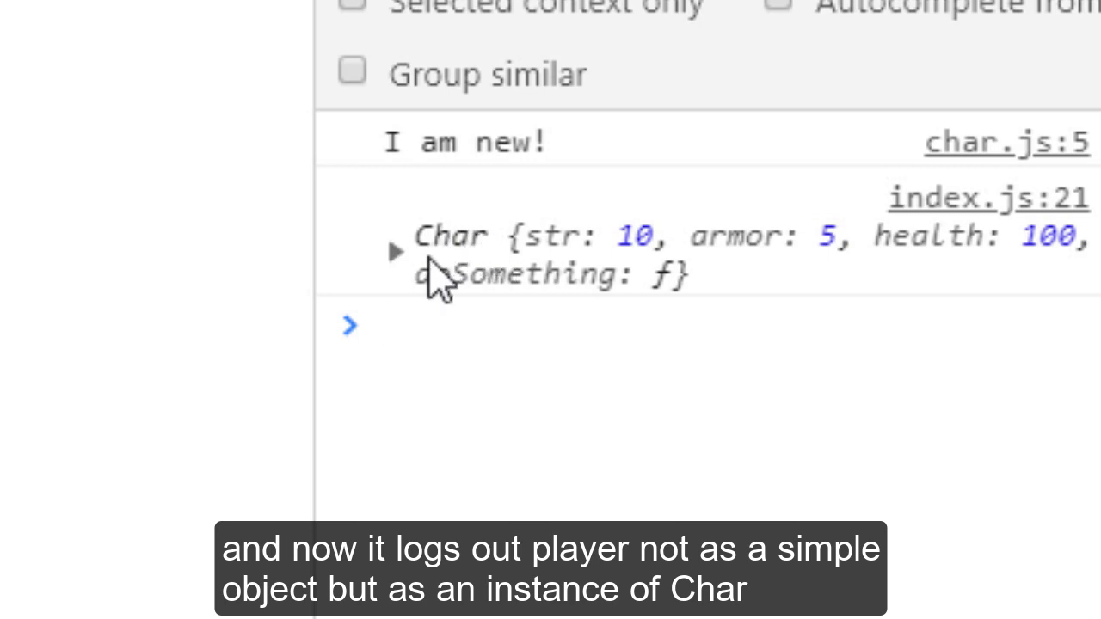
Expand the logged Char object and its doSomething entry in the DevTools console
left_click(396, 251)
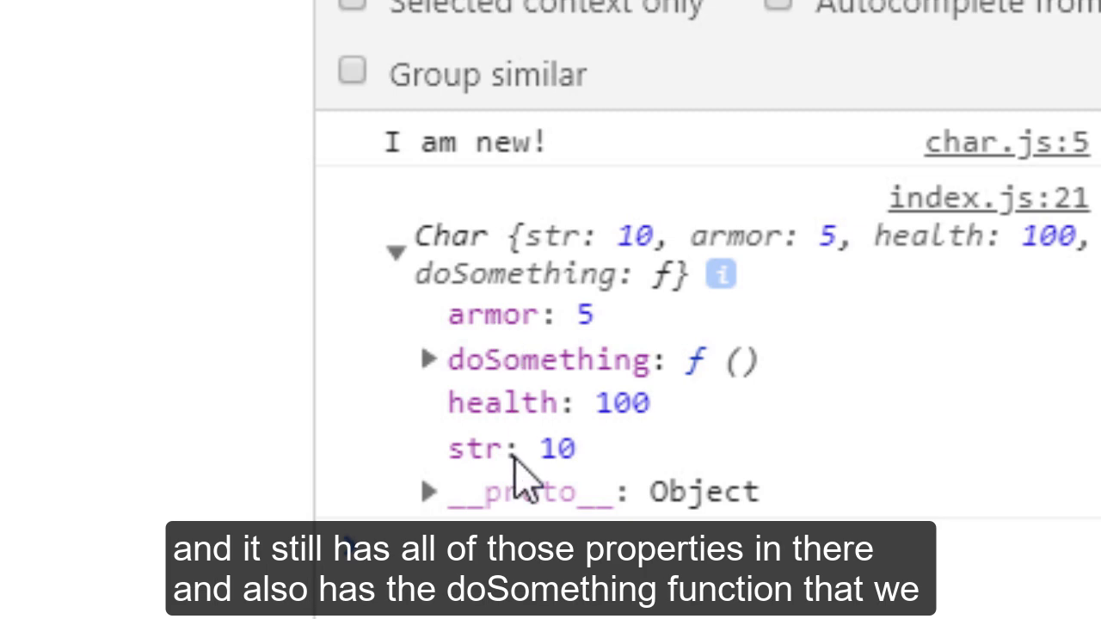
mouse_move(434, 370)
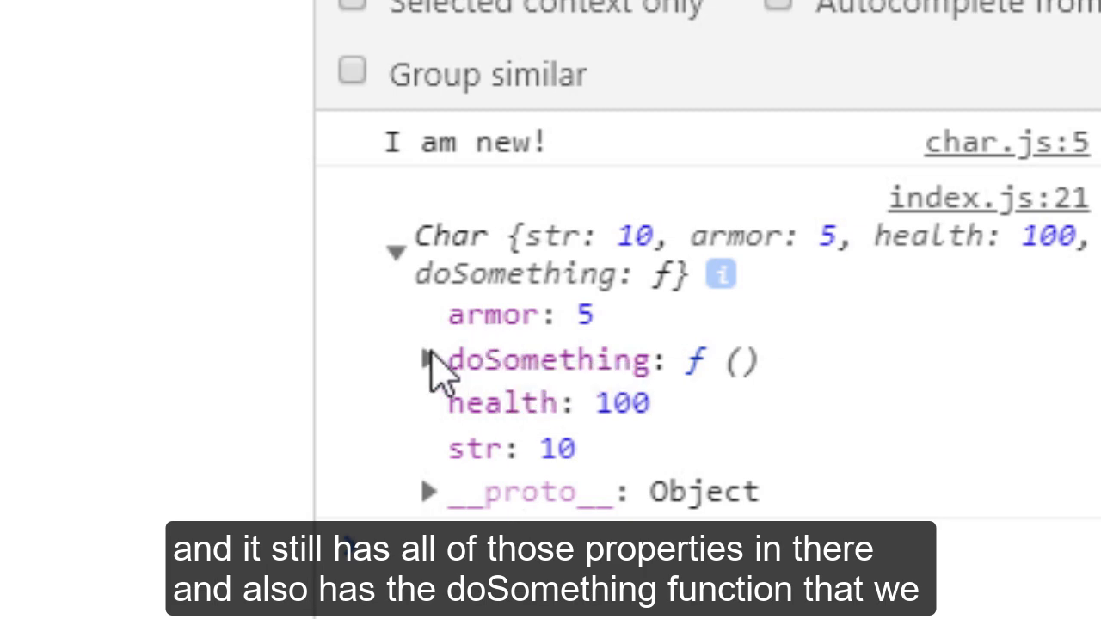
left_click(430, 359)
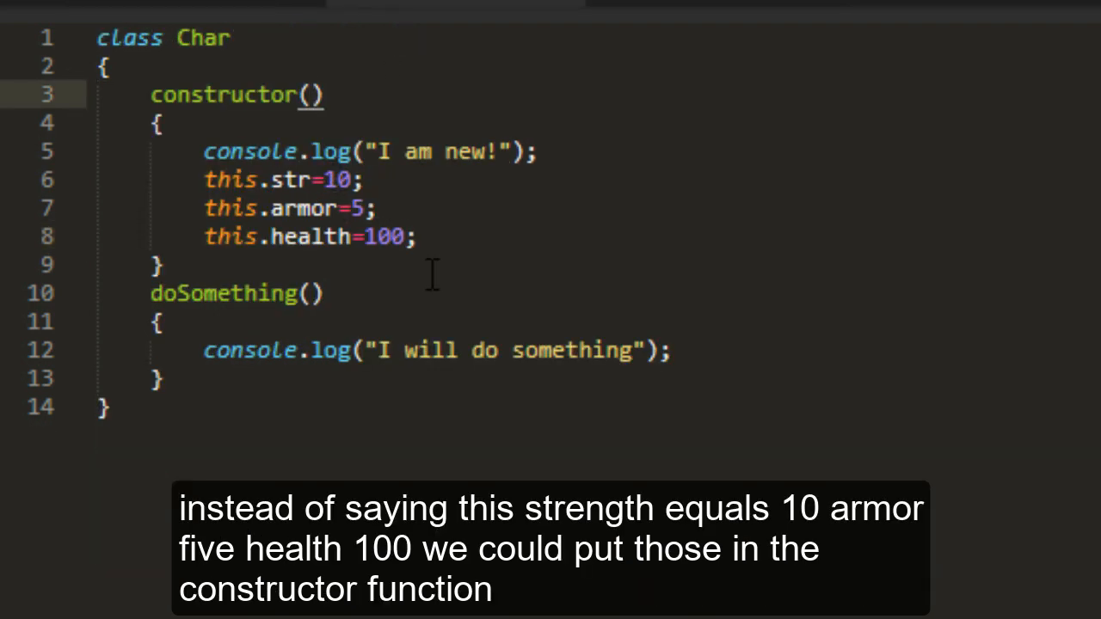
Make the constructor take str, armor, health and assign this.str=str, this.armor=armor, this.health=health
type("s")
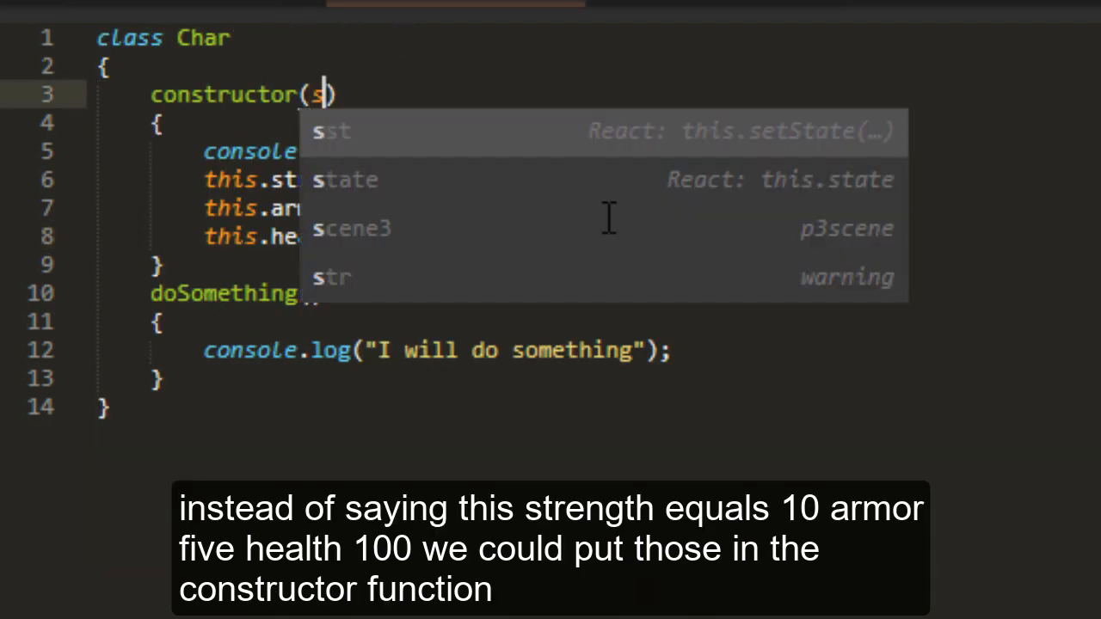
type("tr,")
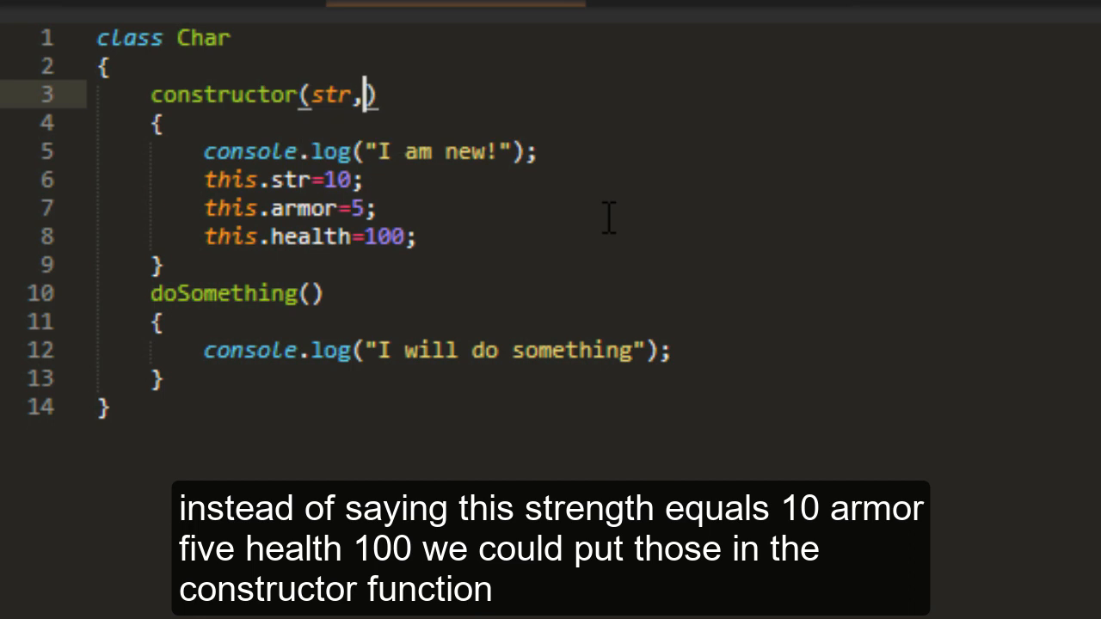
type("armor,health")
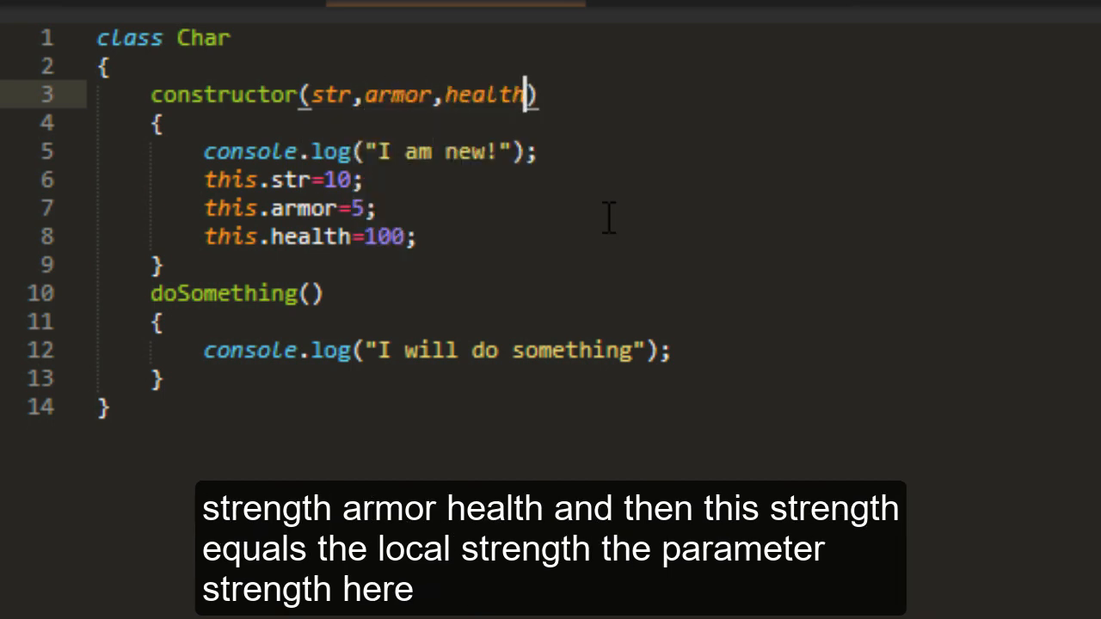
type("=str")
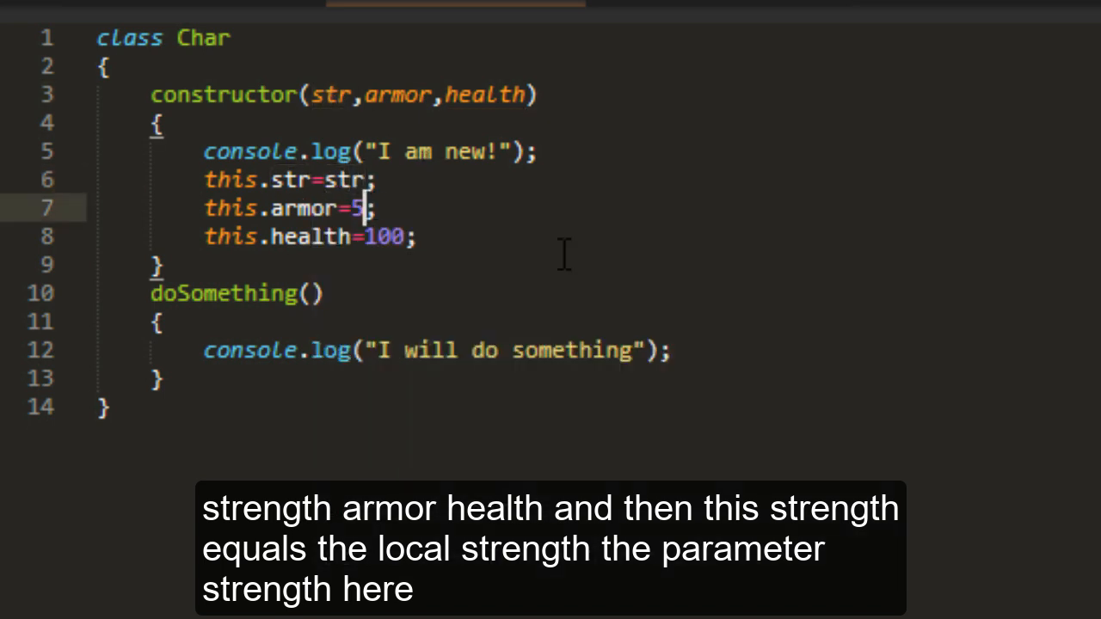
type("armor")
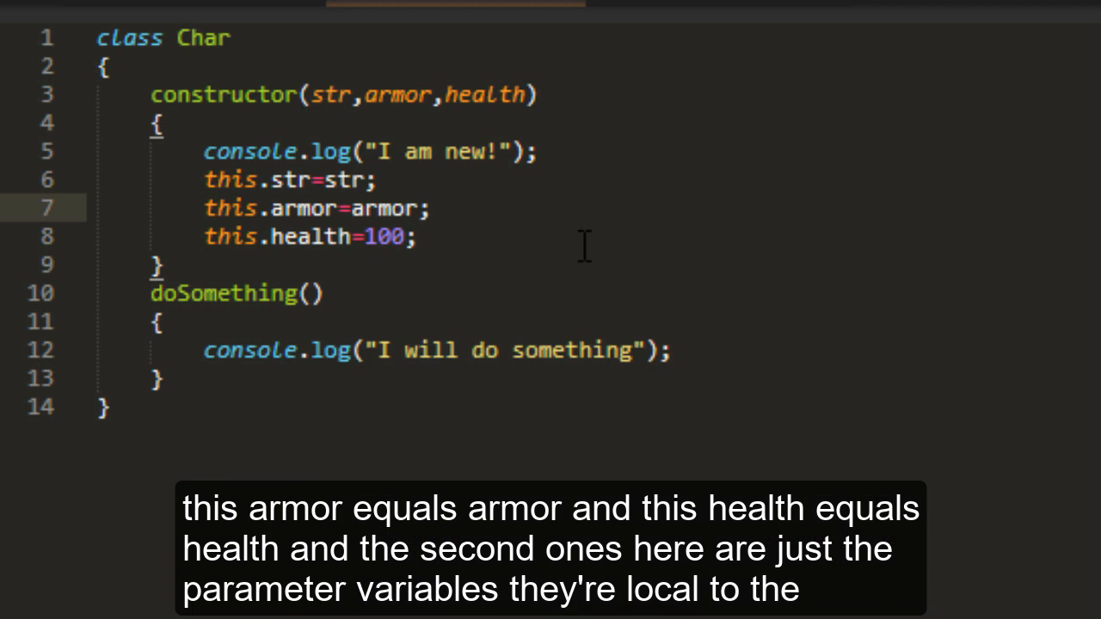
type("he")
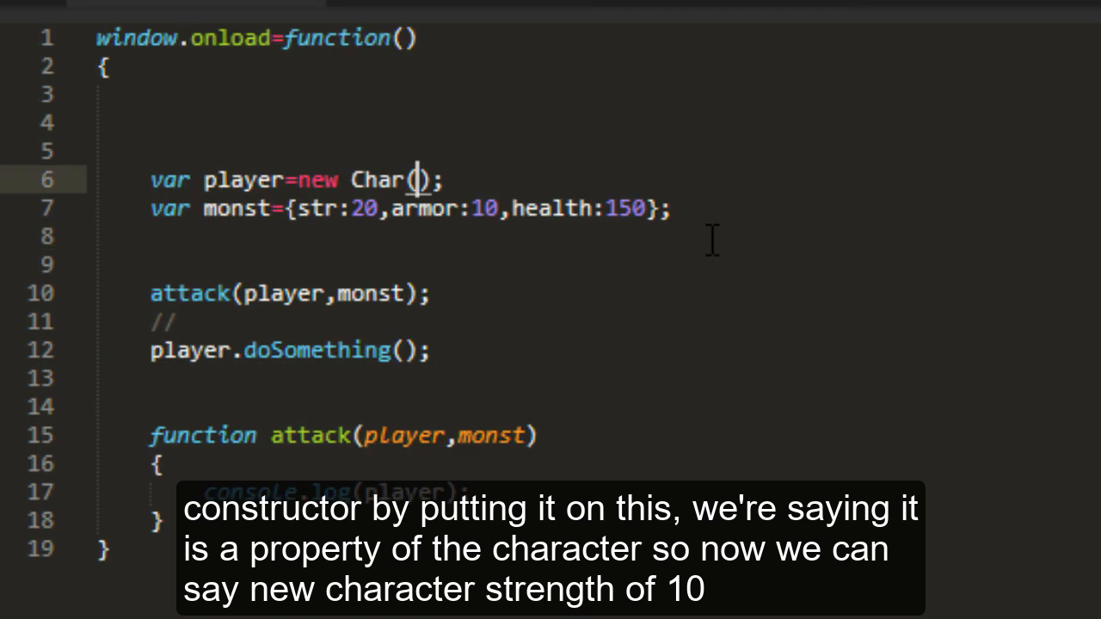
Create player as new Char(10,5,100)
type("10,5")
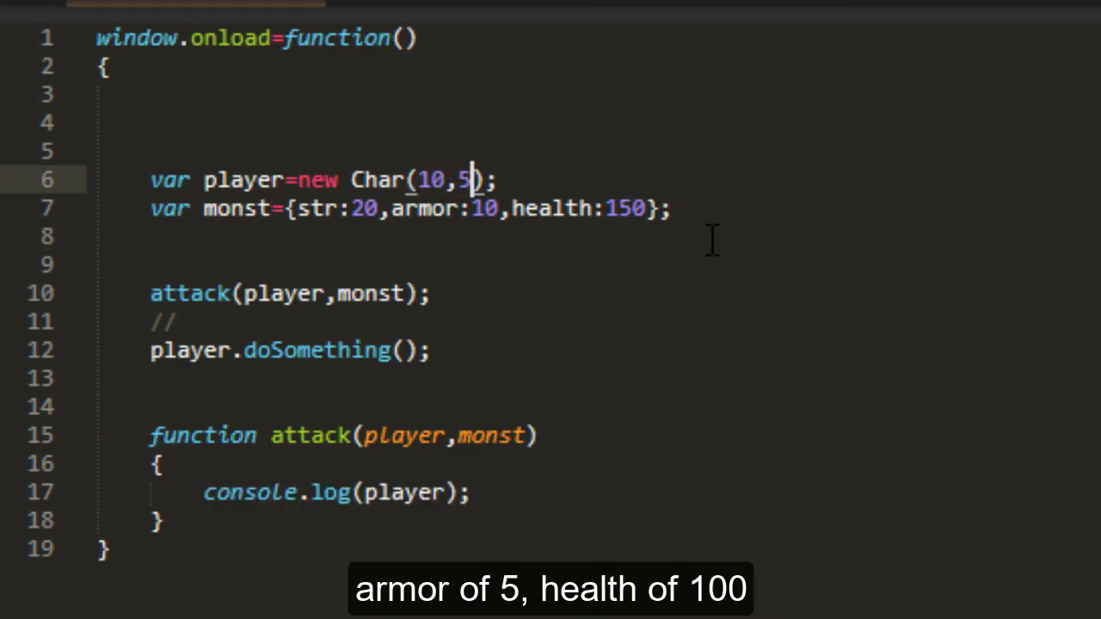
type(",100")
left_click(597, 236)
type("v")
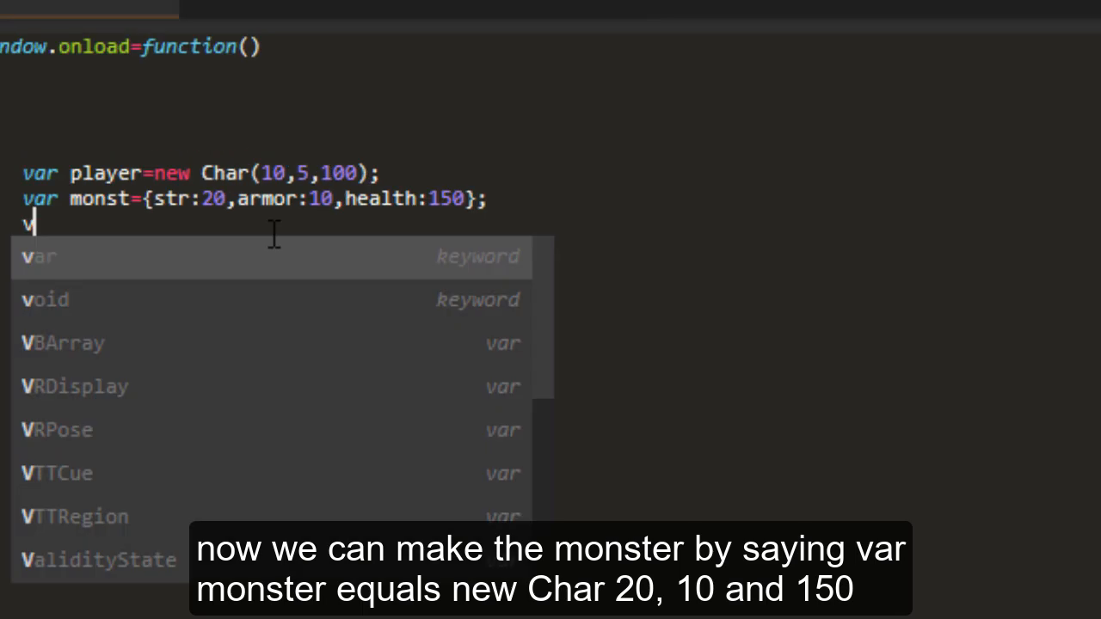
Add 'var monst=new Char(20,10,150);' below the player line
type("mons")
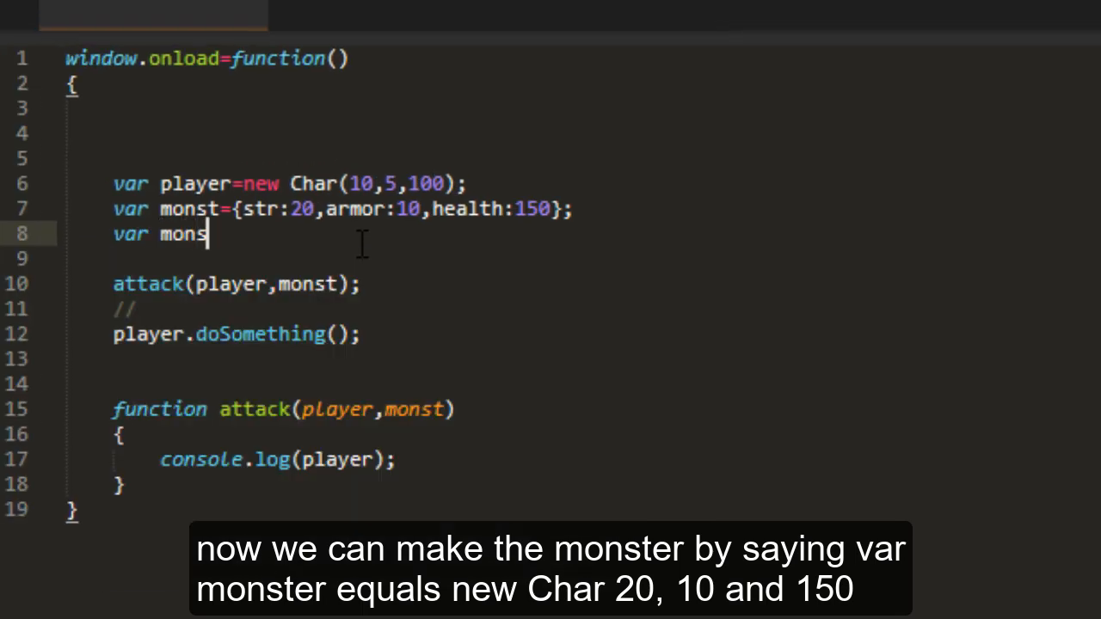
type("=")
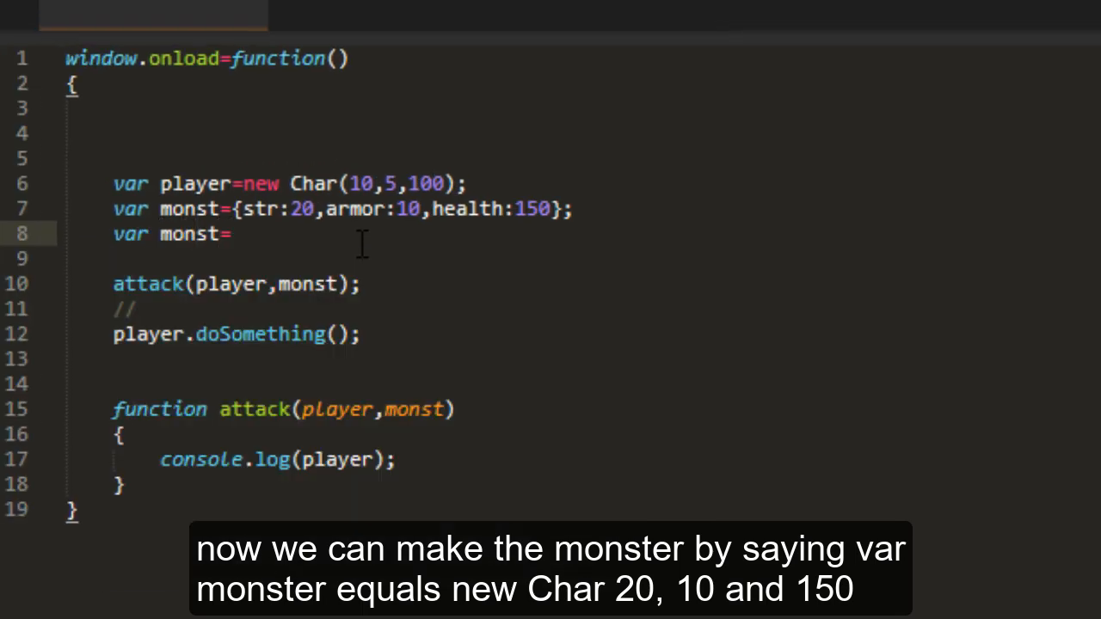
type("new Char()")
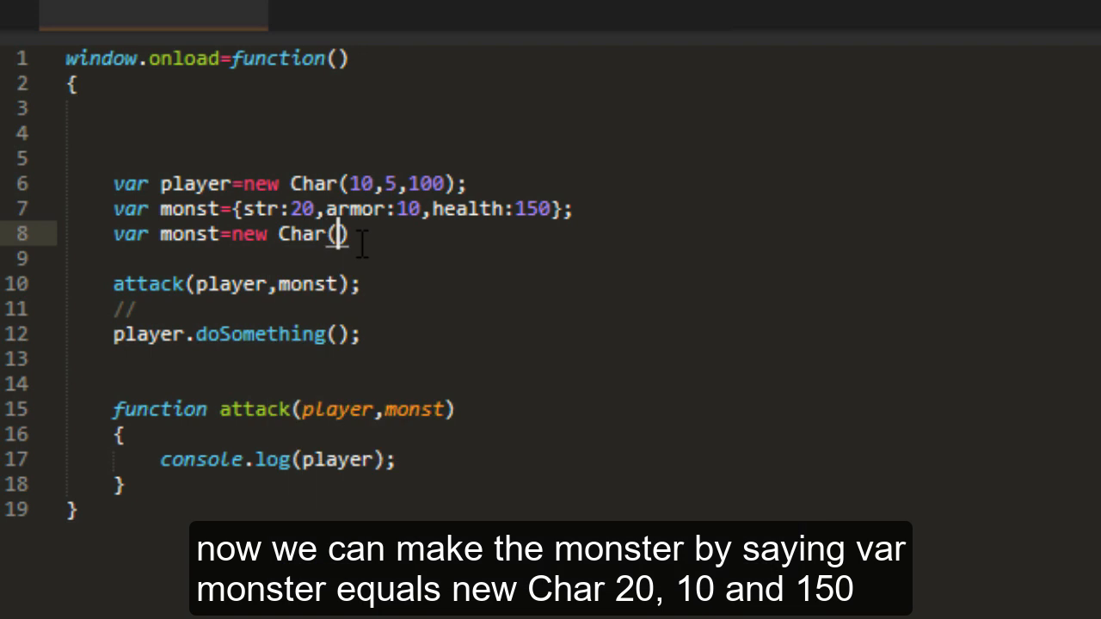
type("26,10,1")
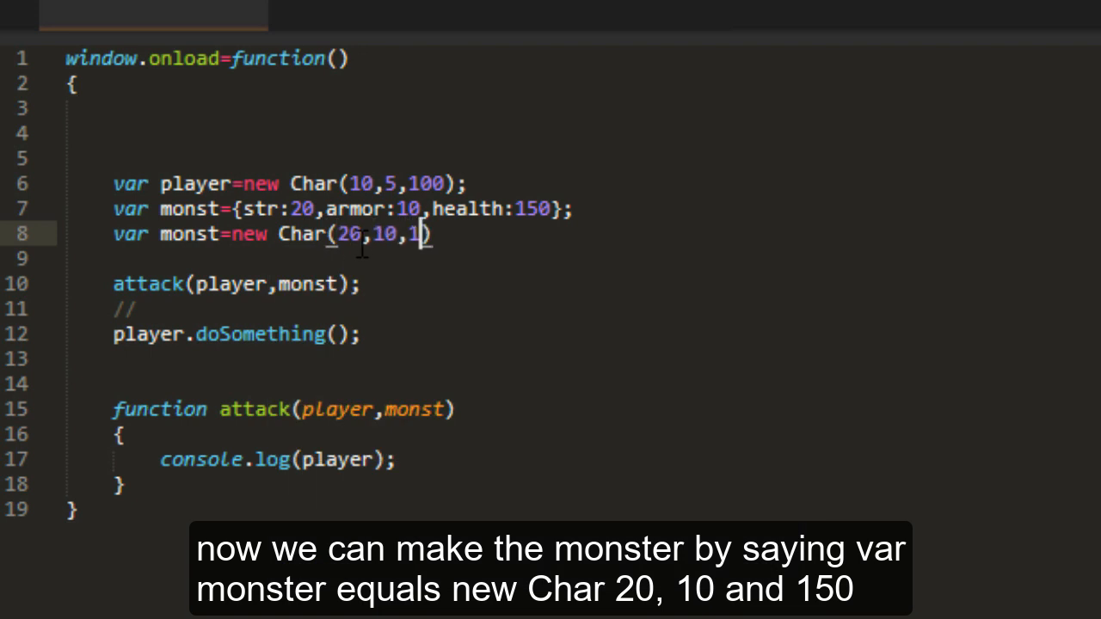
type("50")
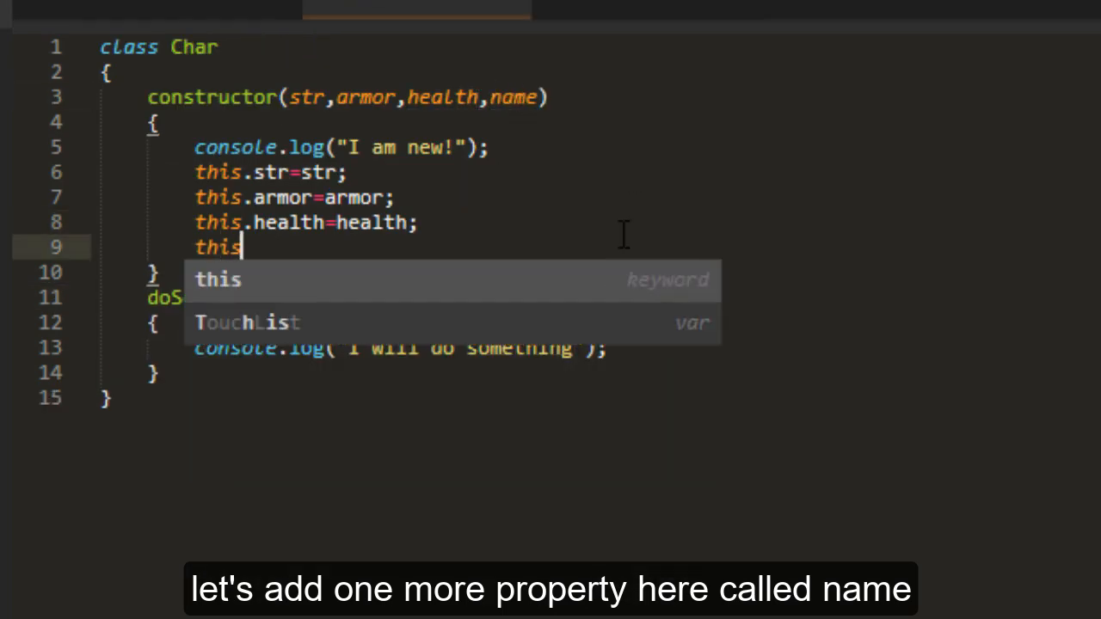
Store this.name=name in Char and add a who() method logging "I am "+this.name
type(".name=name;")
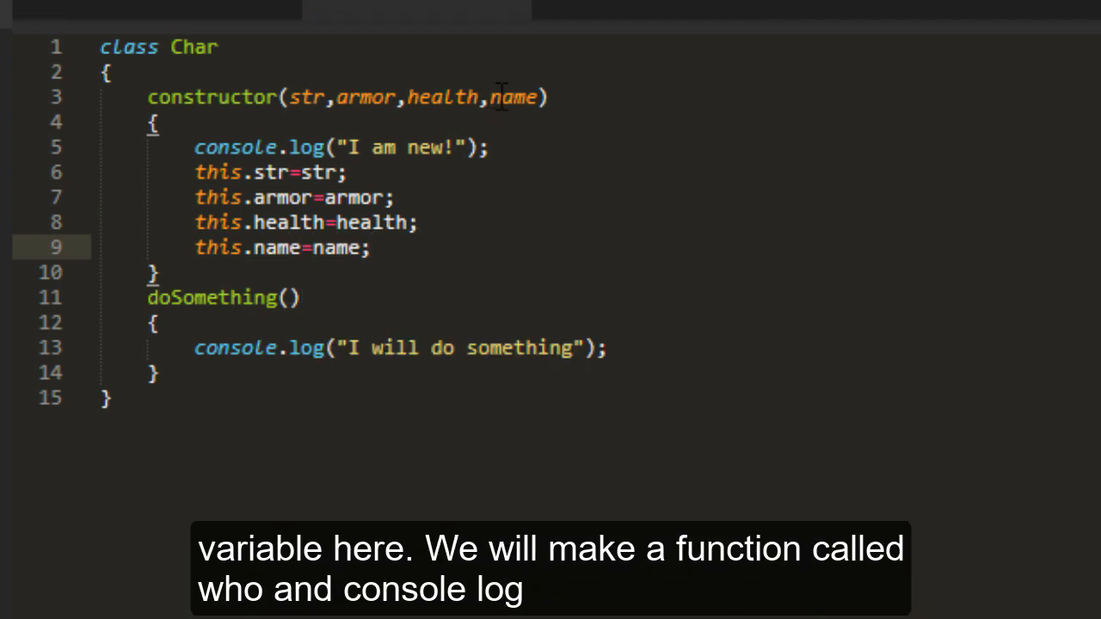
type("who(")
type("console.log(\"I am \"+name);")
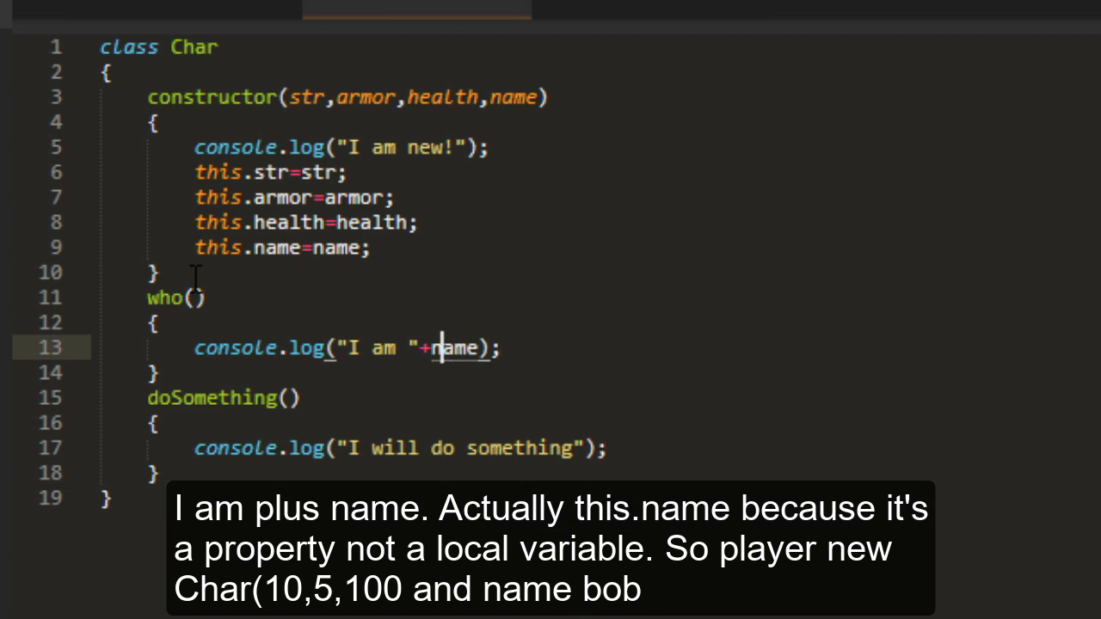
type("this.")
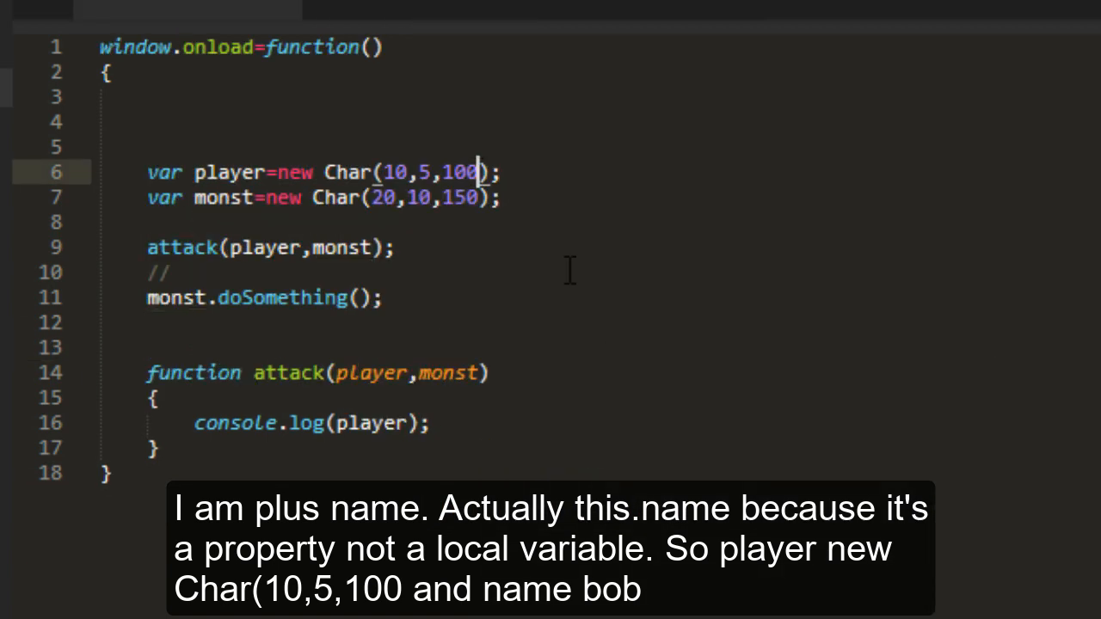
Pass "Bob" as player's name and "Otto" as monst's name in their new Char calls
type(",")
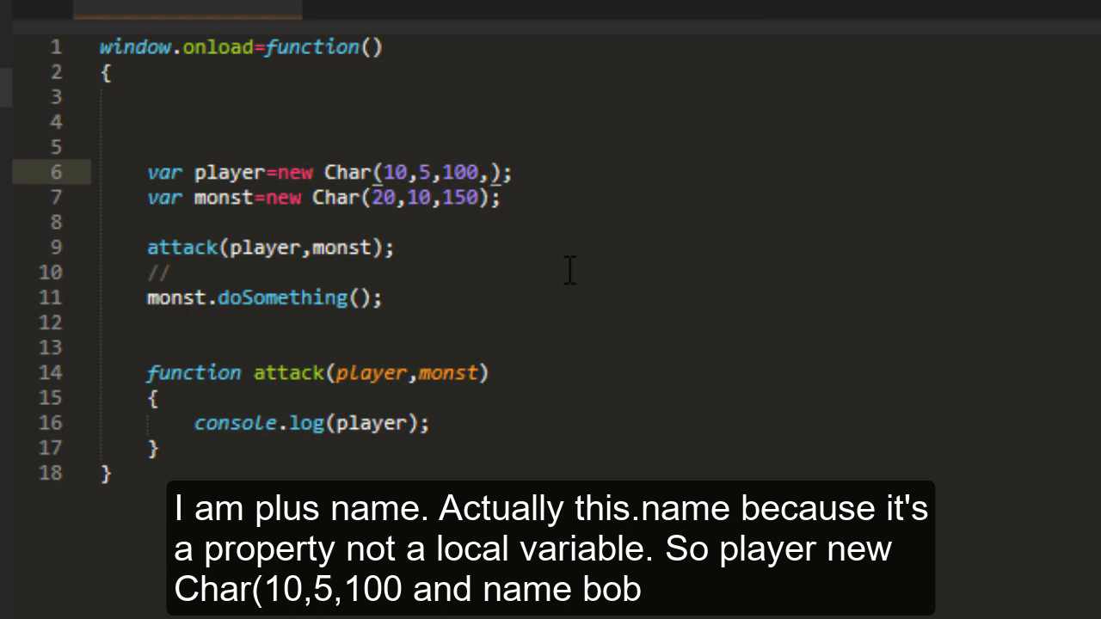
type("\"Bob\"")
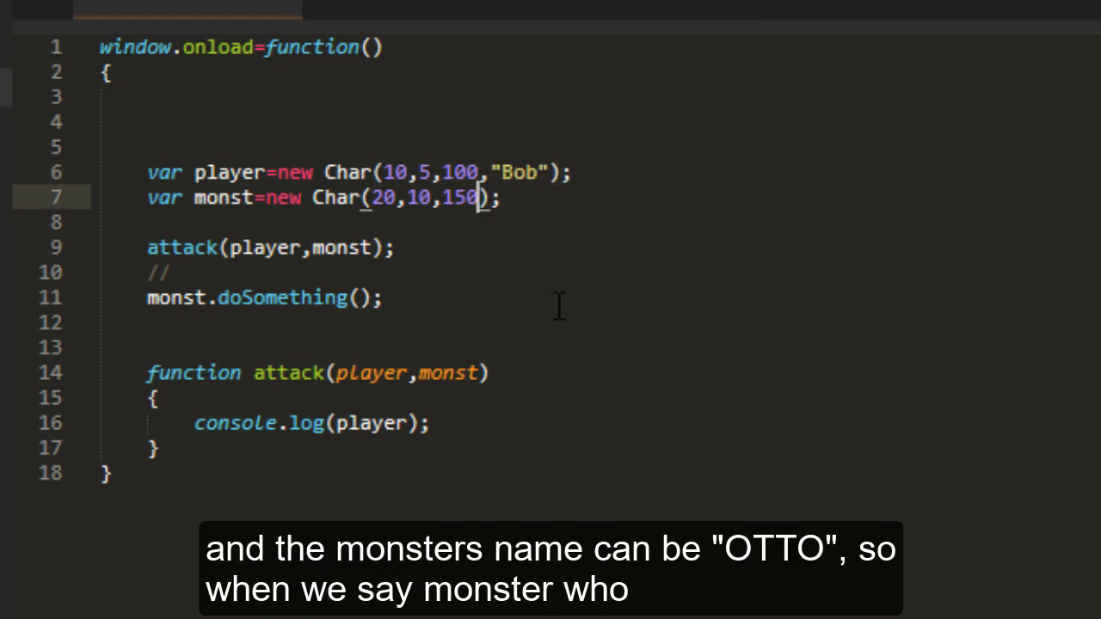
type(",\"Otto\"")
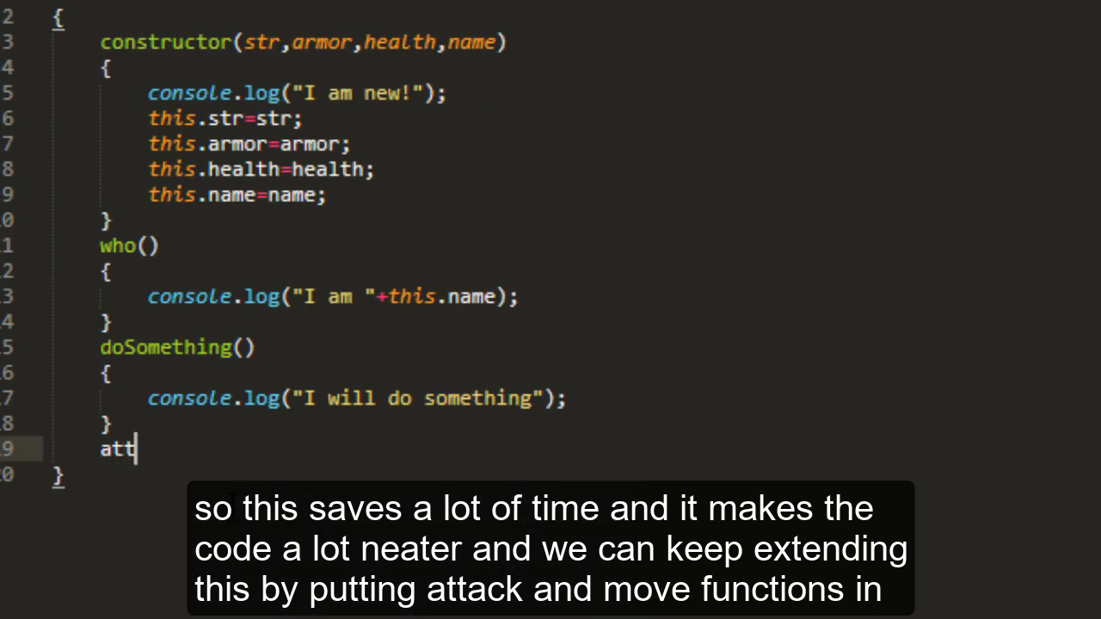
Begin an attack() method below doSomething in the Char class
type("ack()")
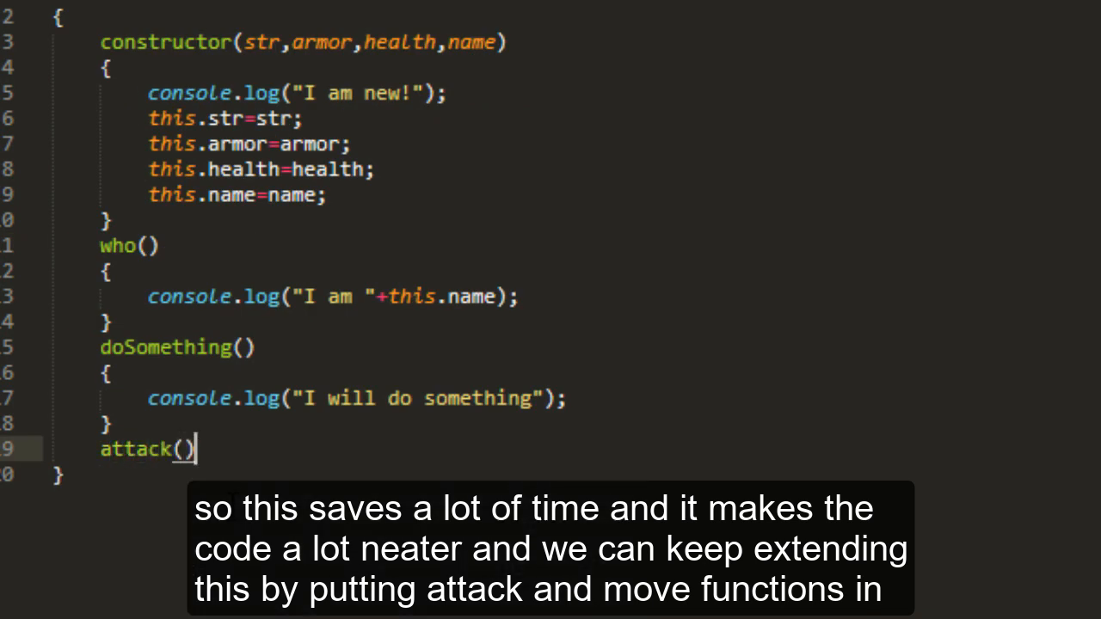